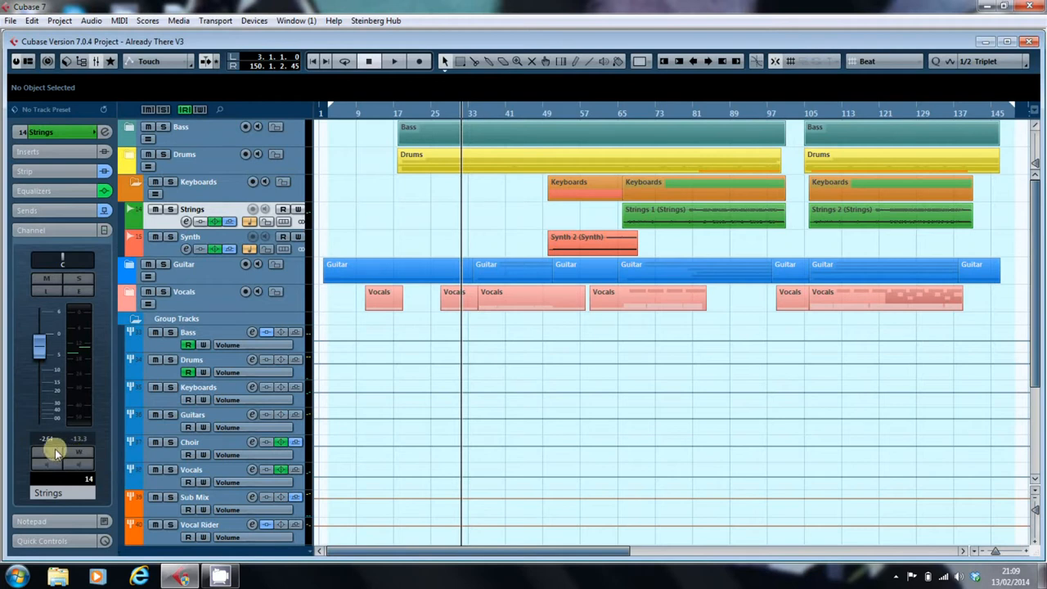
mouse_move(51, 451)
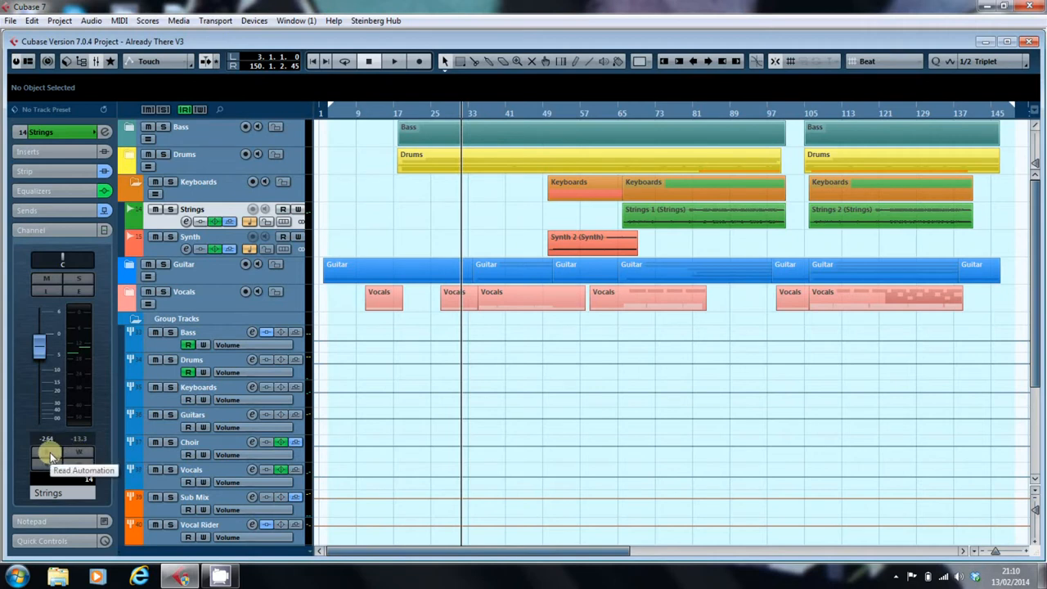
mouse_move(232, 180)
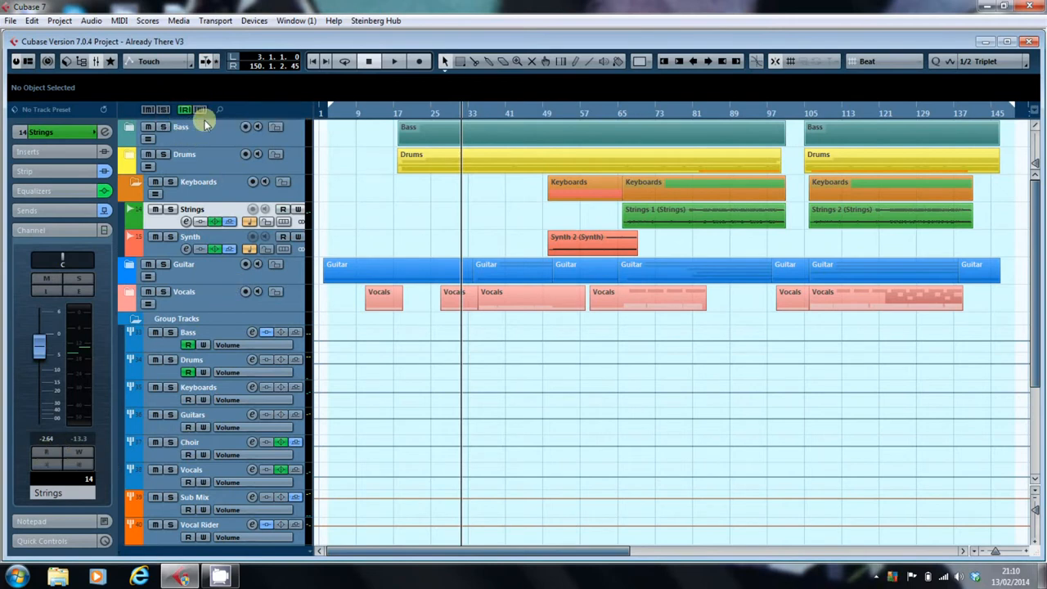
mouse_move(184, 107)
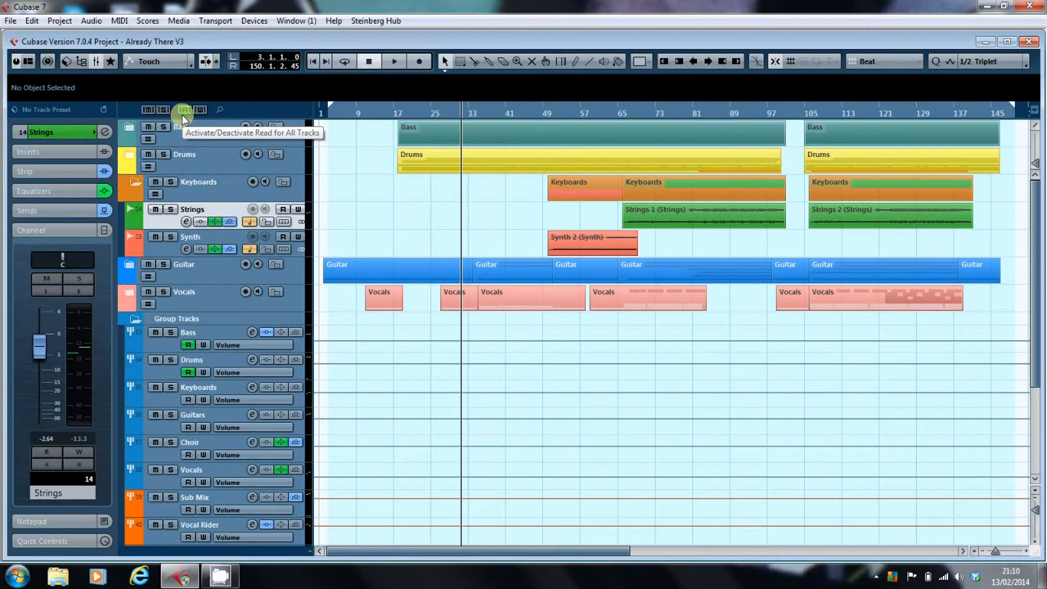
mouse_move(157, 226)
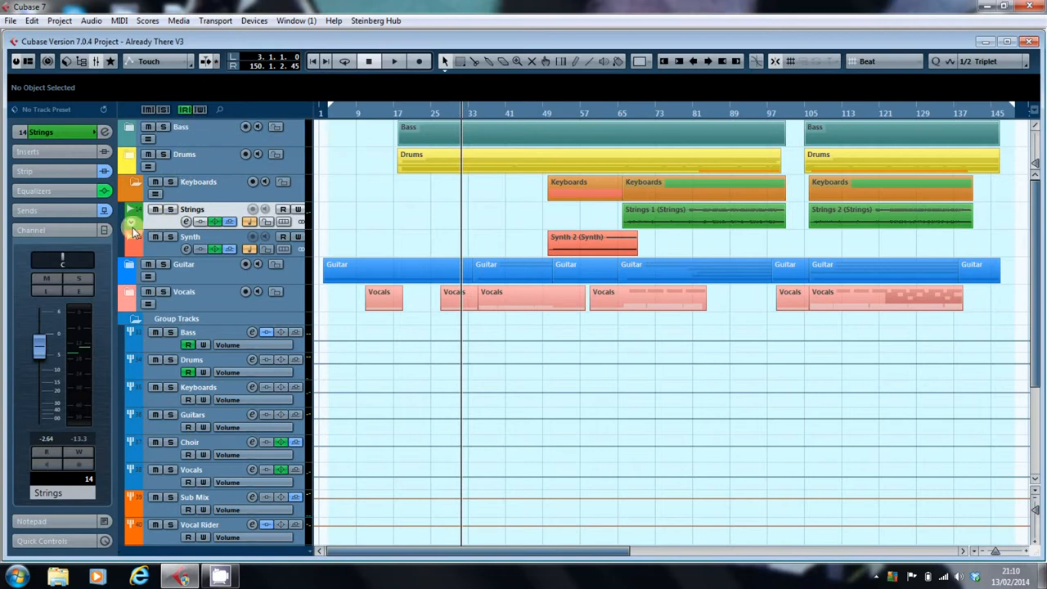
mouse_move(134, 232)
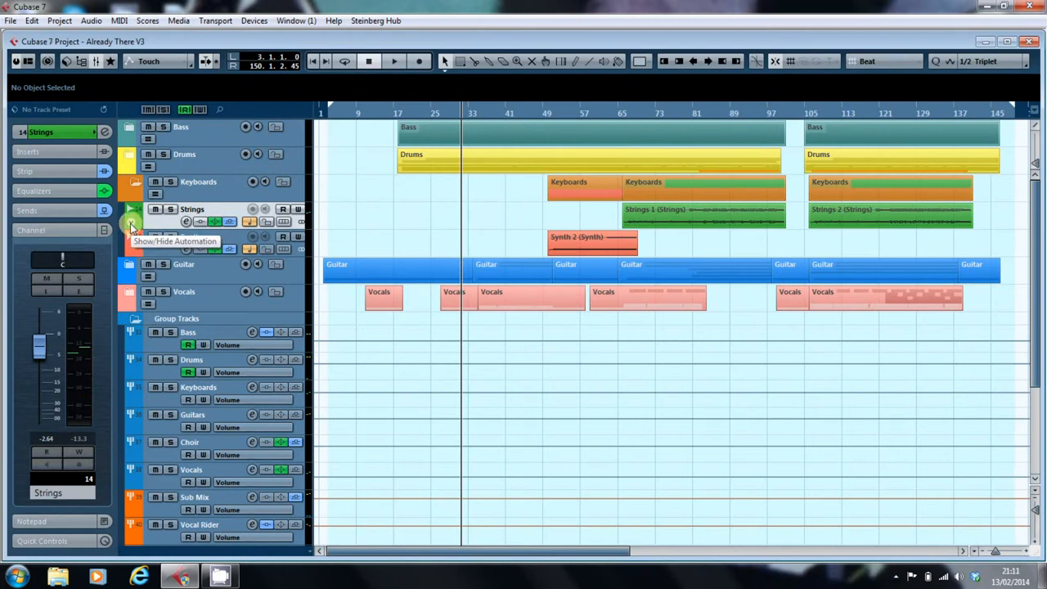
Reveal the Strings track's Volume and Mute automation lanes beneath it
left_click(130, 225)
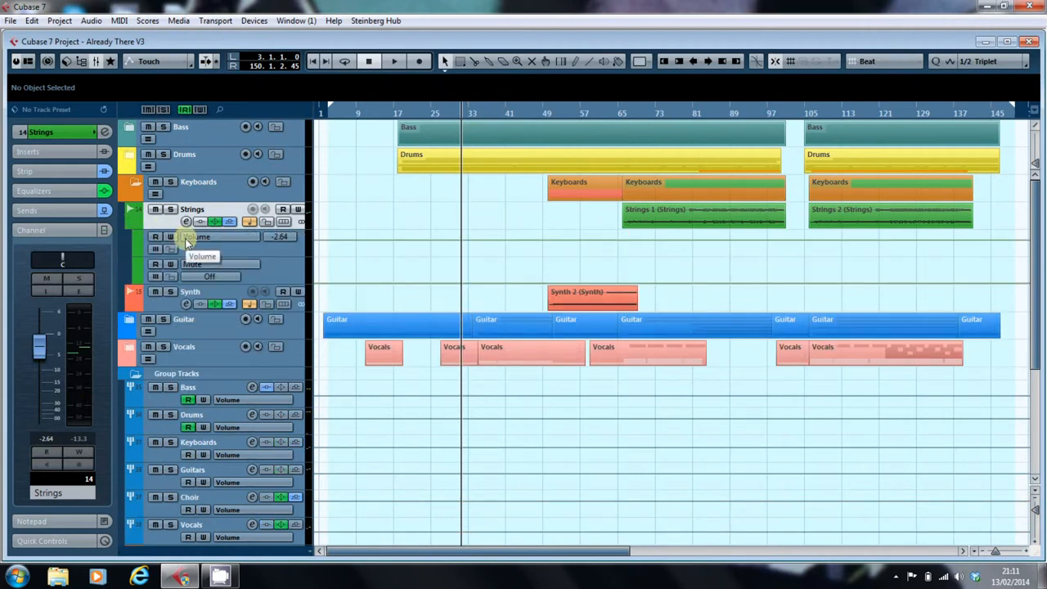
mouse_move(193, 268)
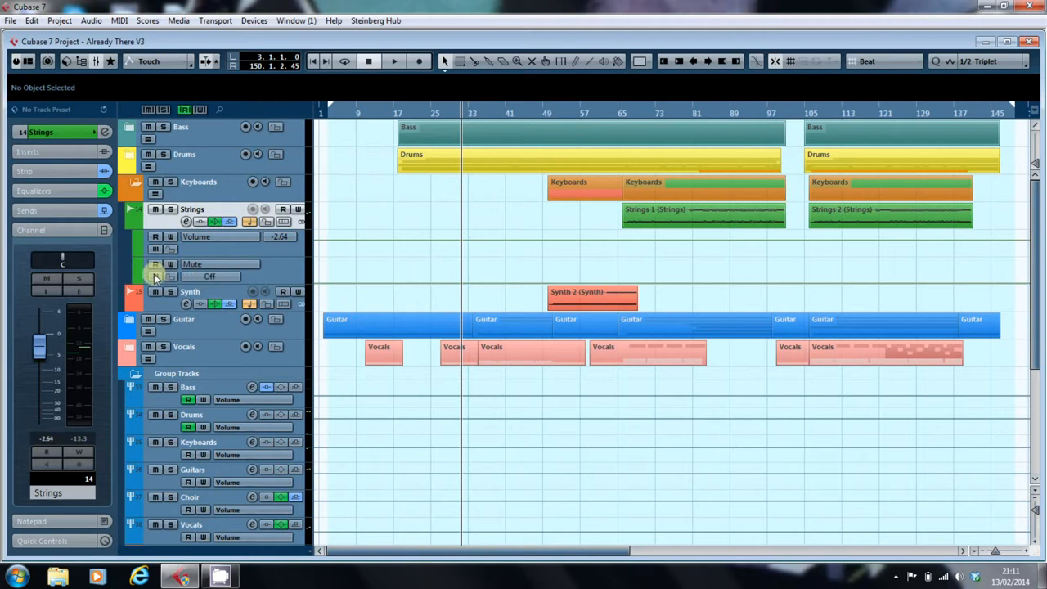
mouse_move(138, 282)
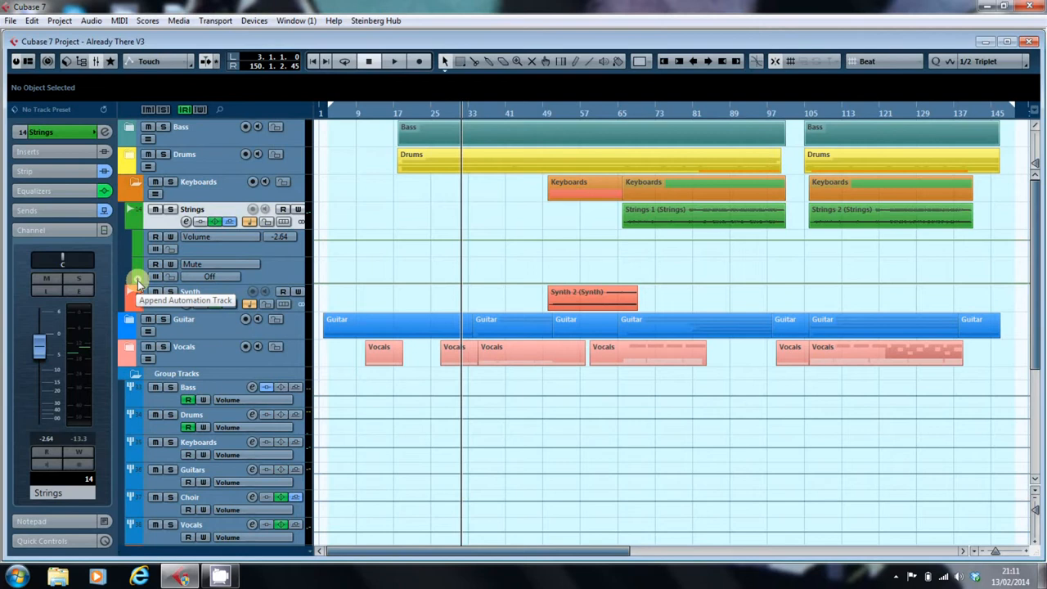
mouse_move(211, 263)
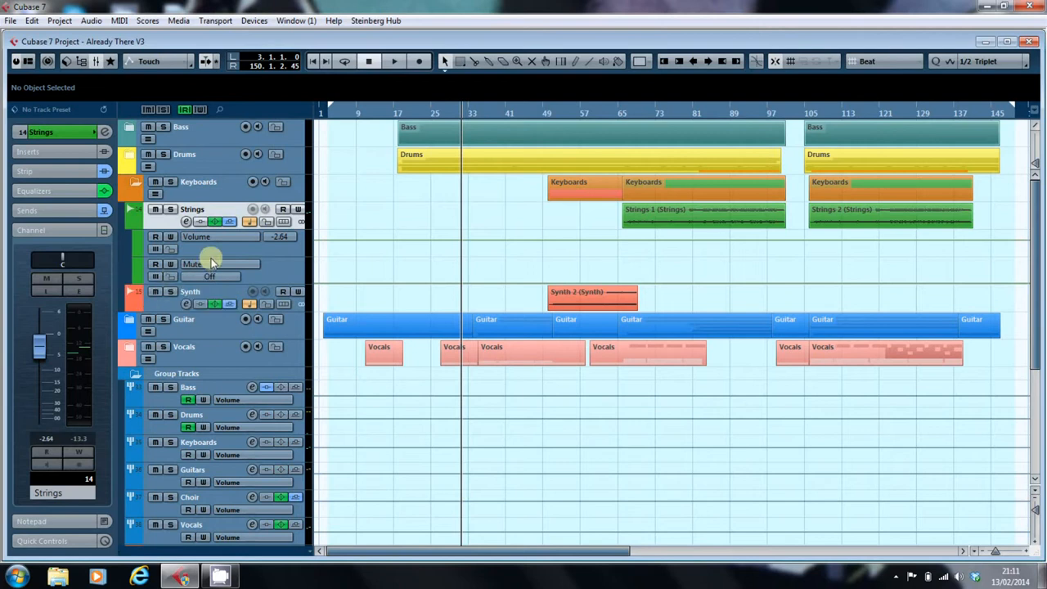
mouse_move(210, 263)
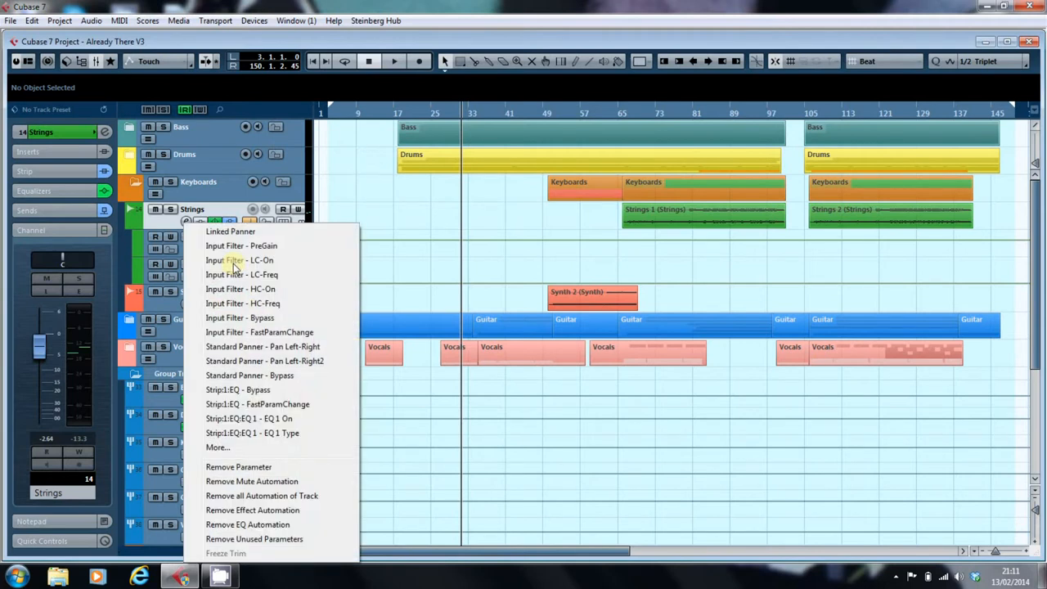
mouse_move(242, 232)
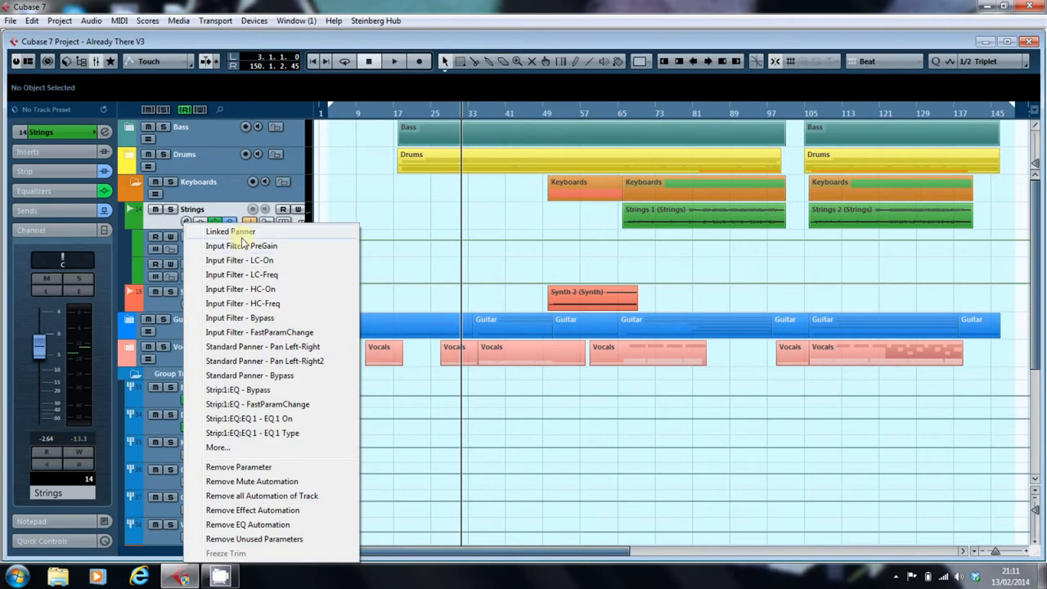
mouse_move(240, 260)
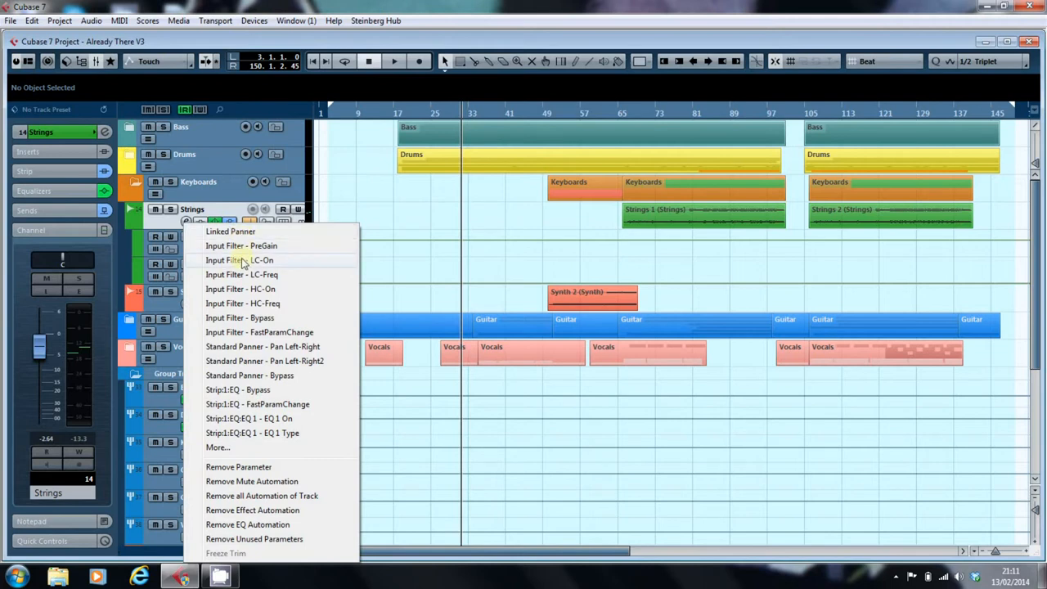
mouse_move(232, 448)
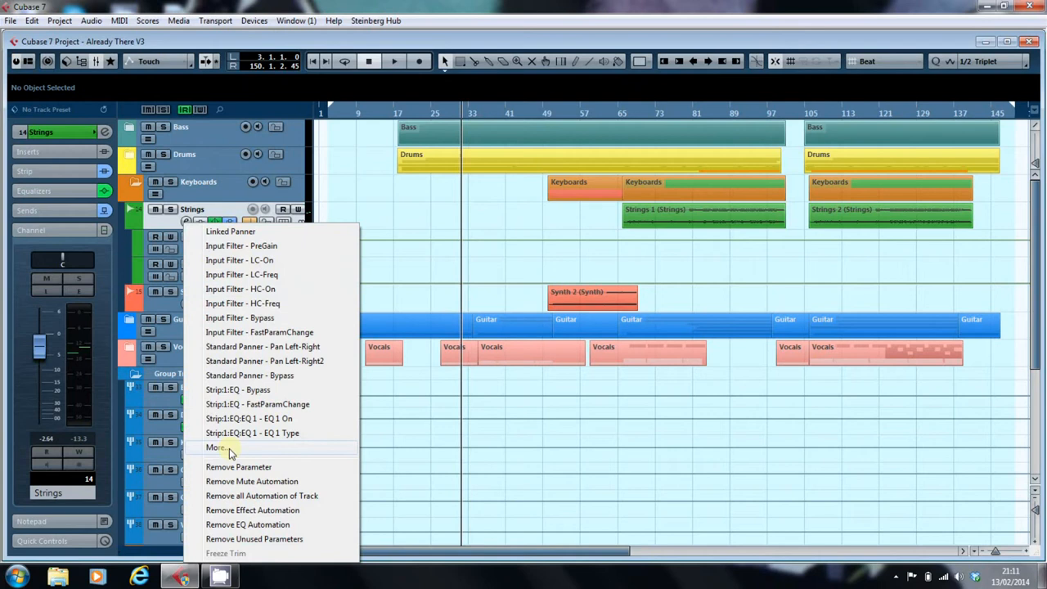
Choose More... from the lane's parameter name to list all automatable parameters
left_click(216, 446)
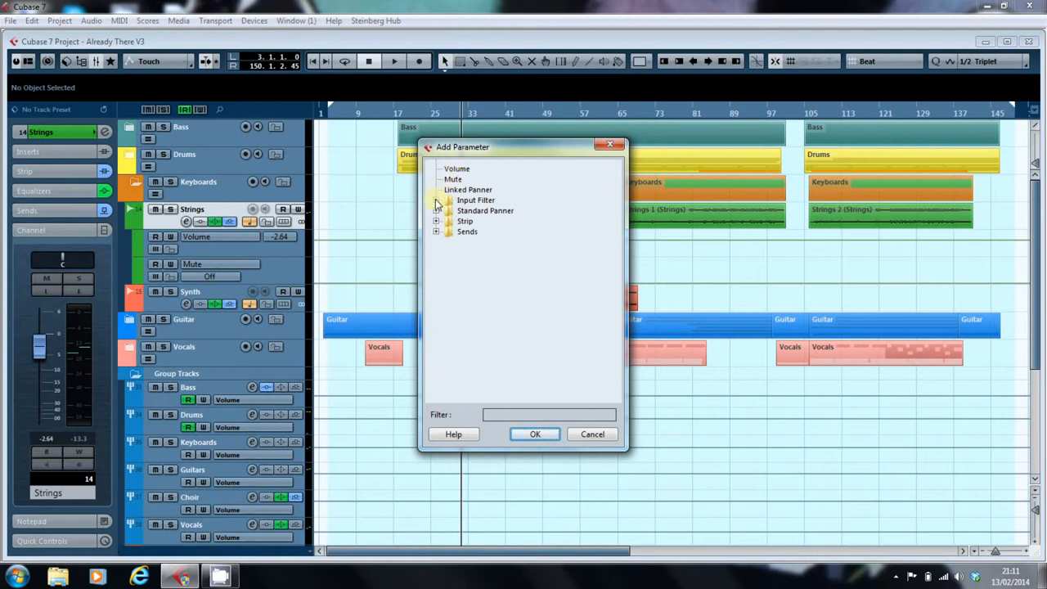
Browse the Input Filter, Standard Panner and Strip groups, then cancel without adding a lane
left_click(437, 199)
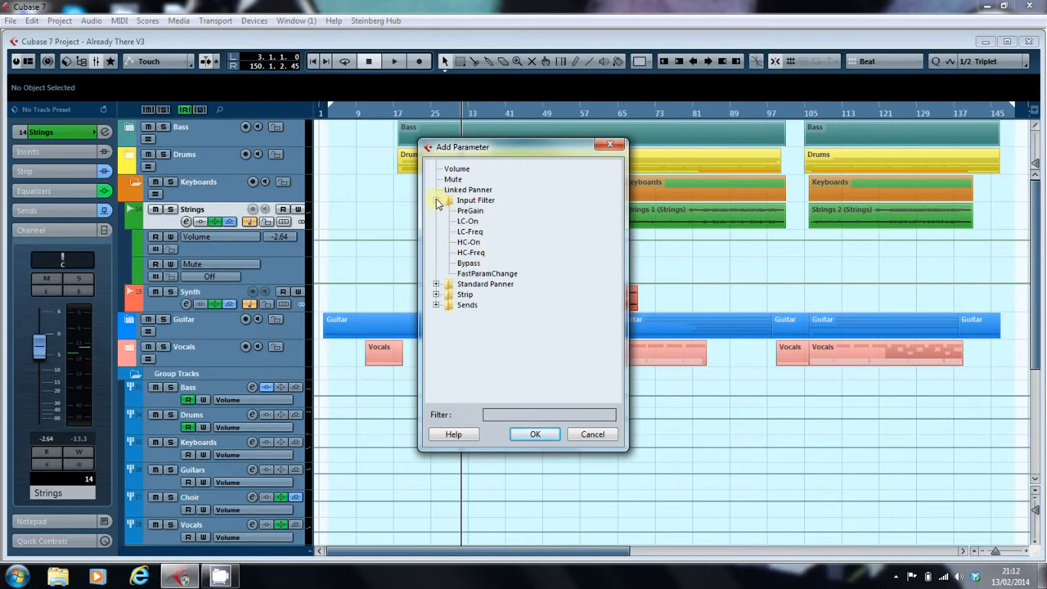
left_click(435, 210)
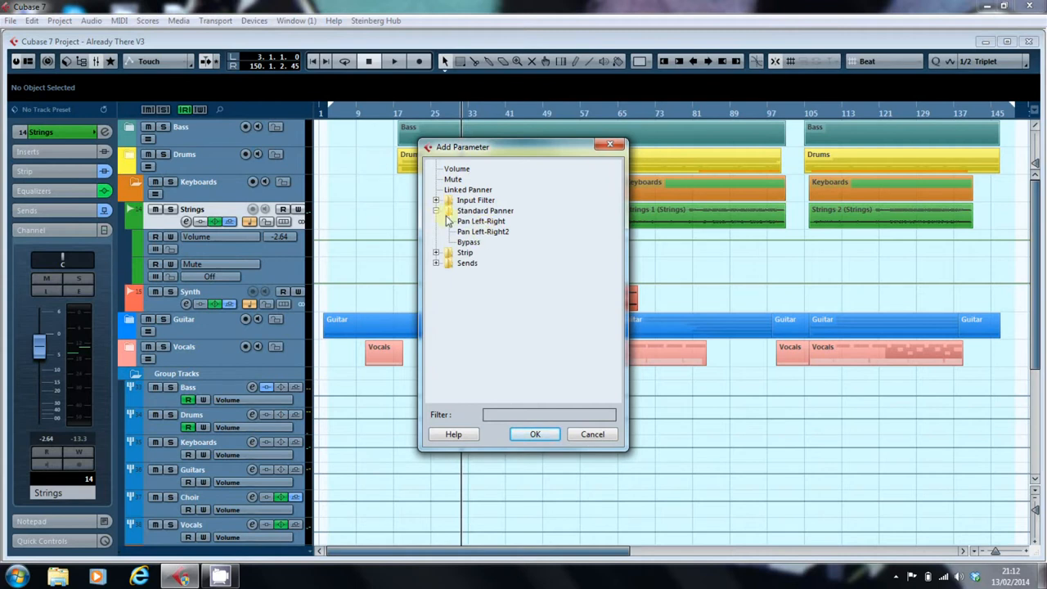
left_click(437, 209)
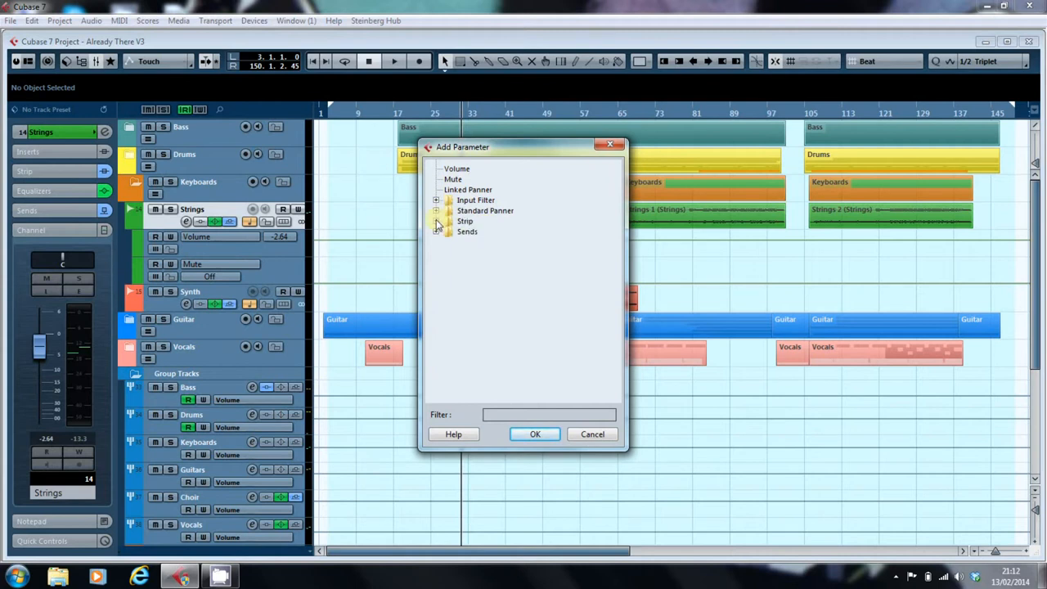
left_click(437, 221)
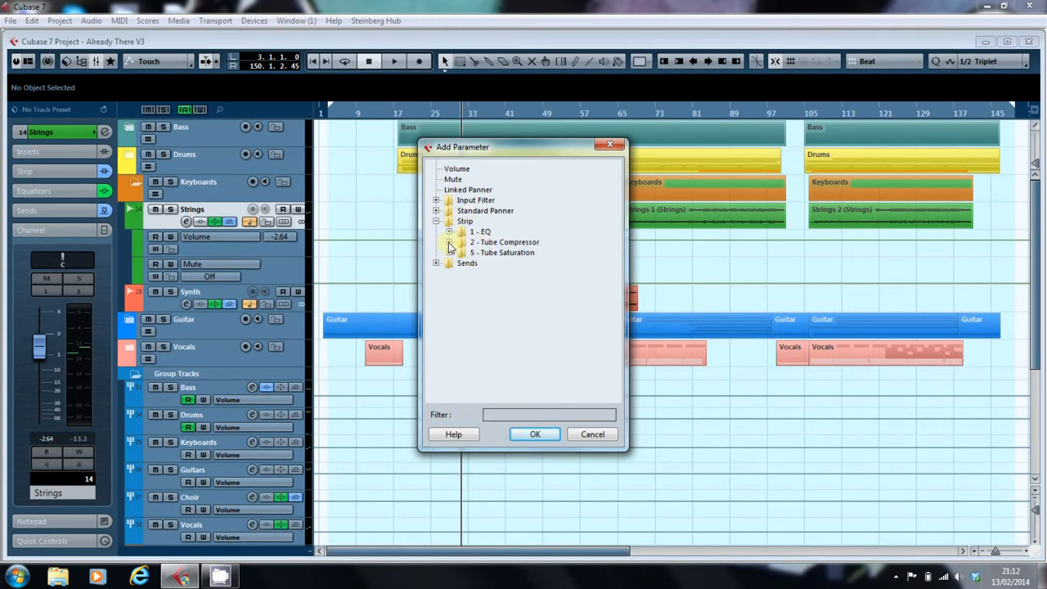
mouse_move(515, 260)
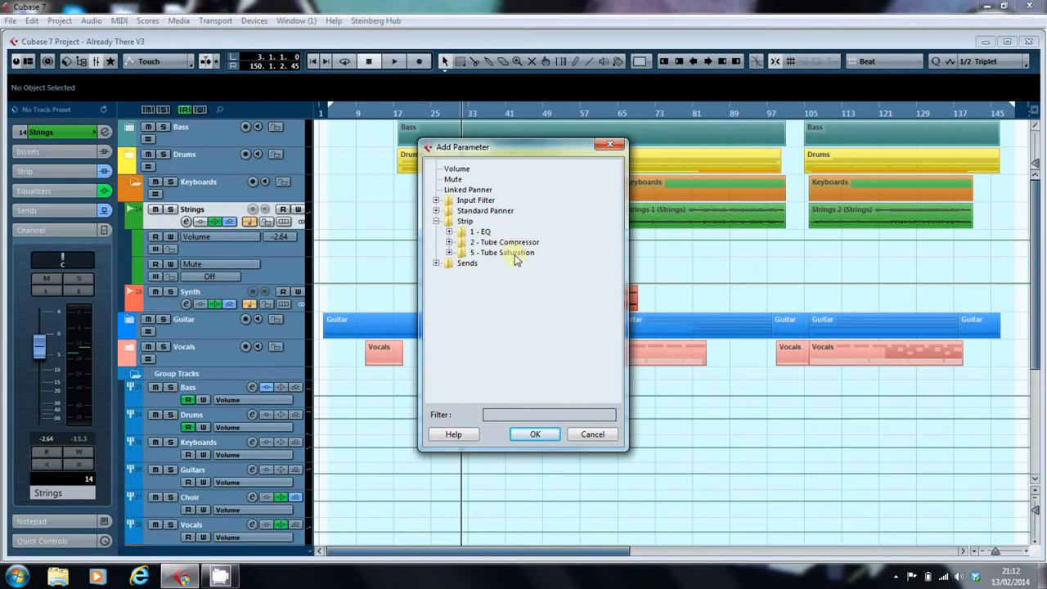
mouse_move(513, 260)
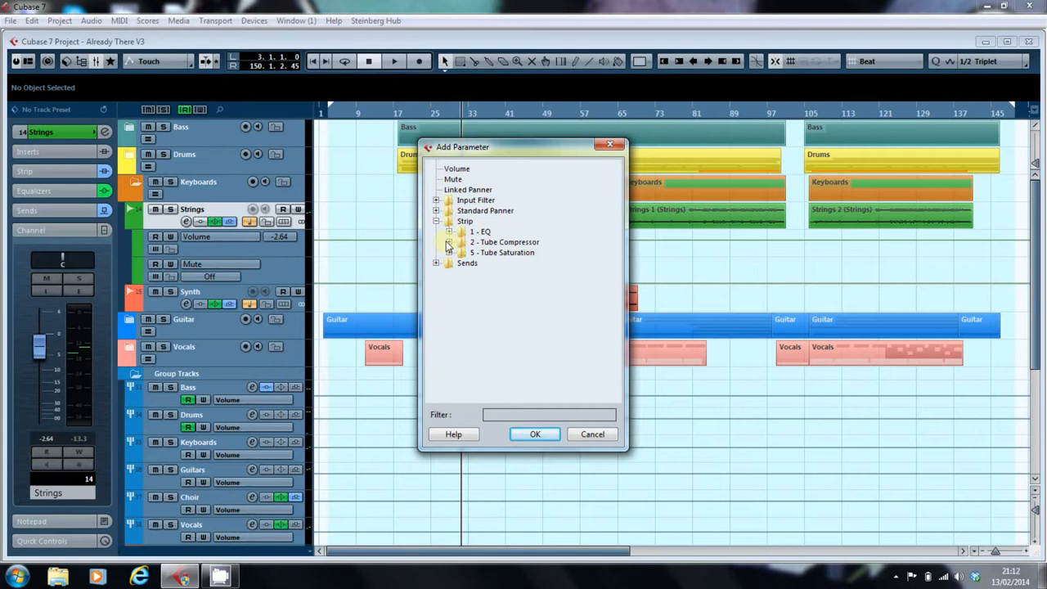
left_click(448, 242)
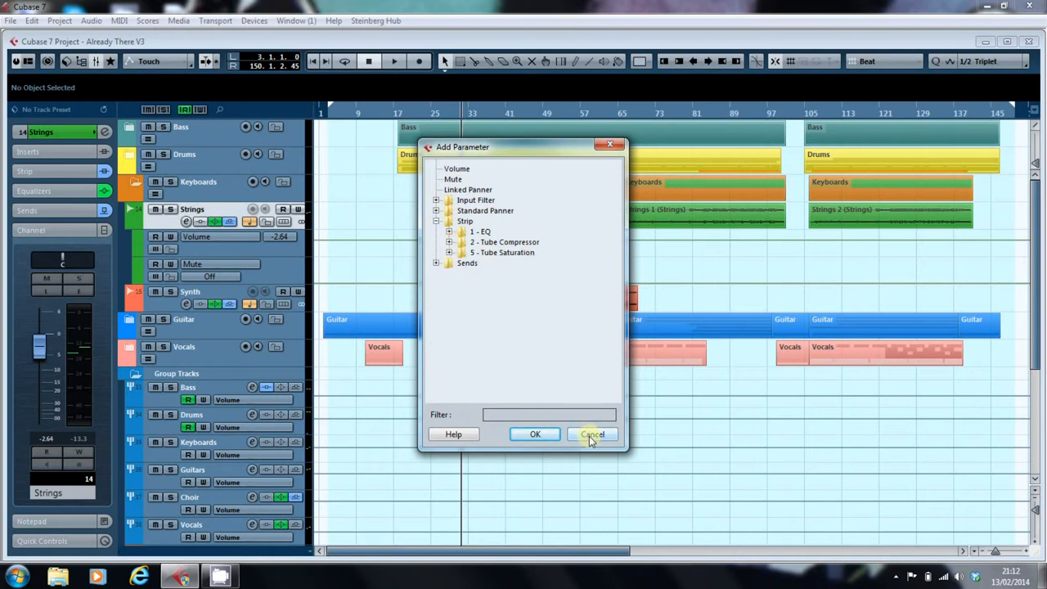
left_click(592, 434)
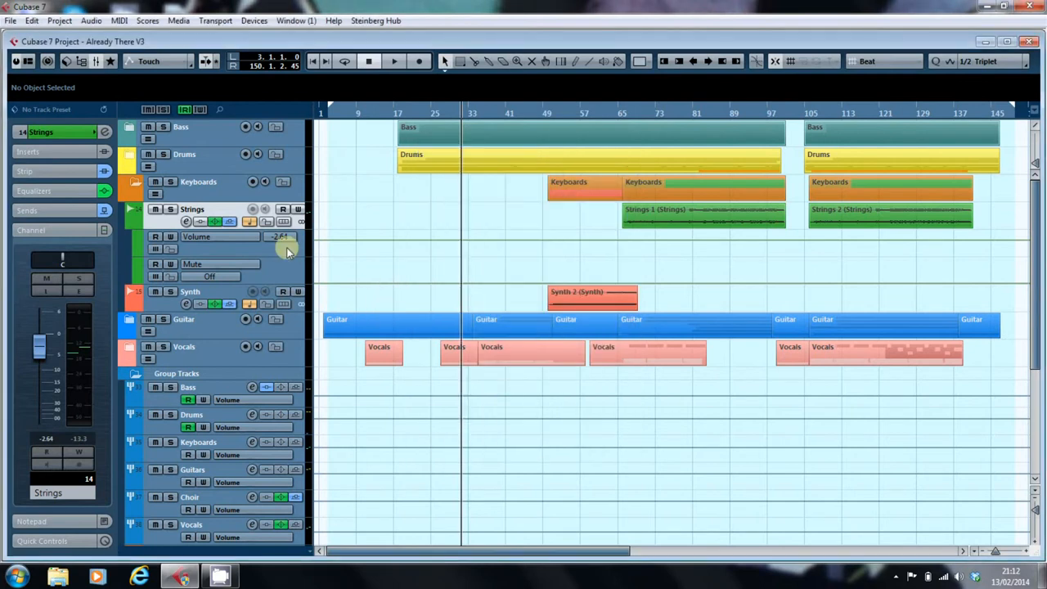
left_click(133, 209)
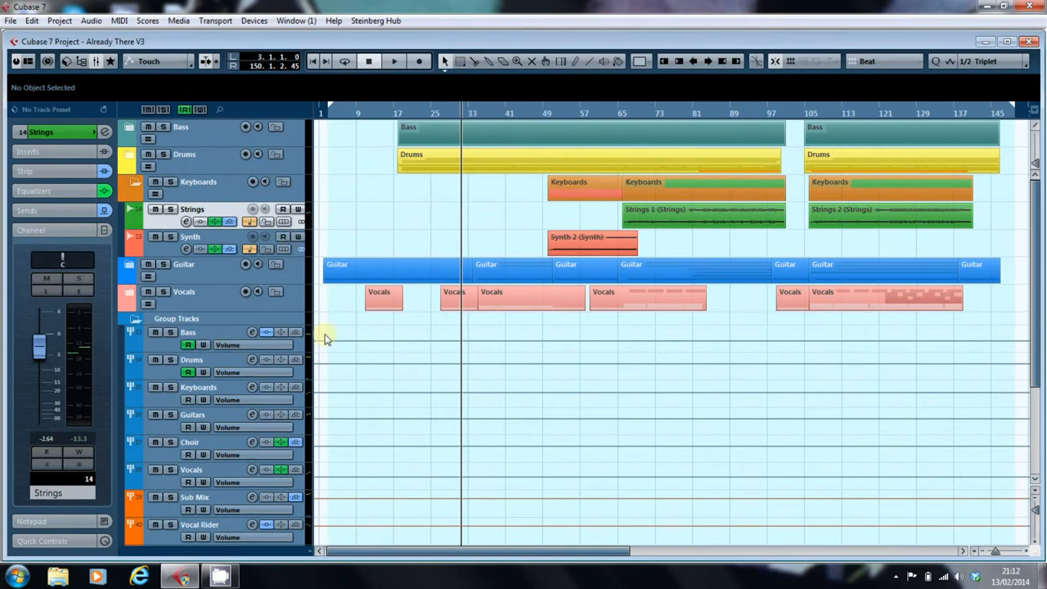
mouse_move(281, 285)
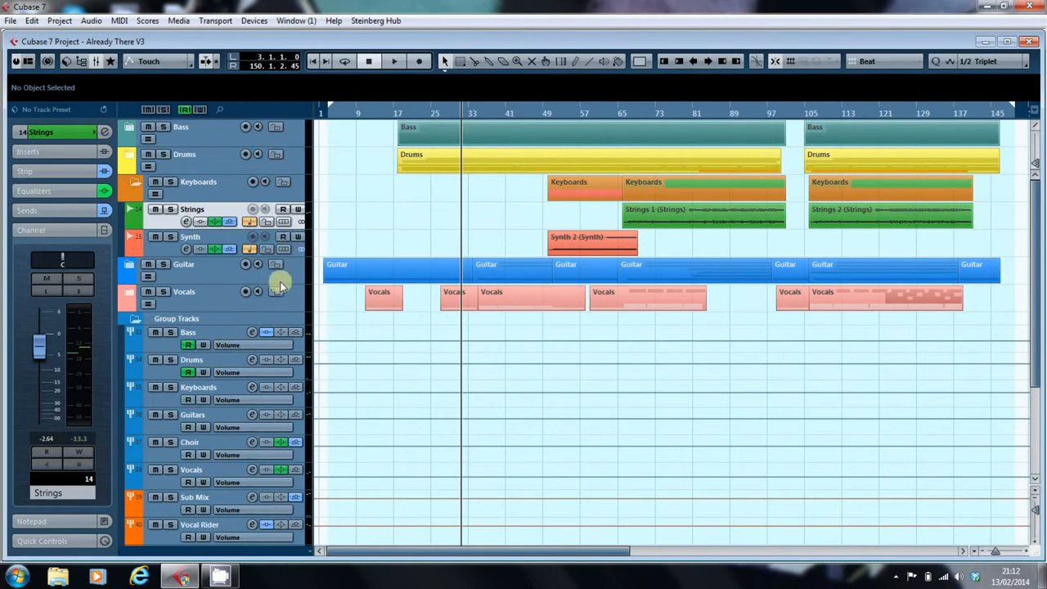
left_click(130, 225)
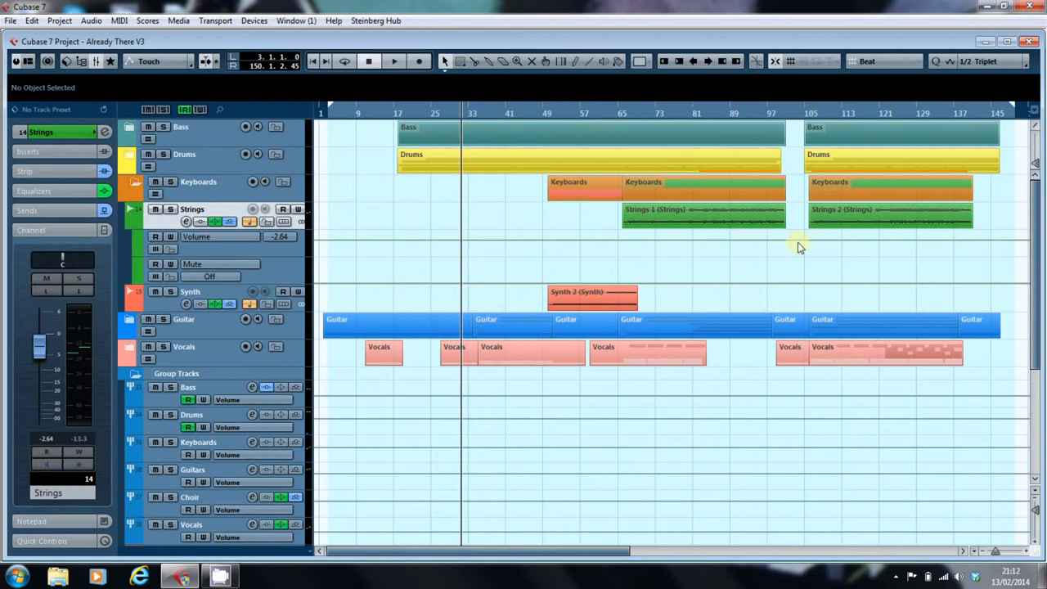
mouse_move(330, 248)
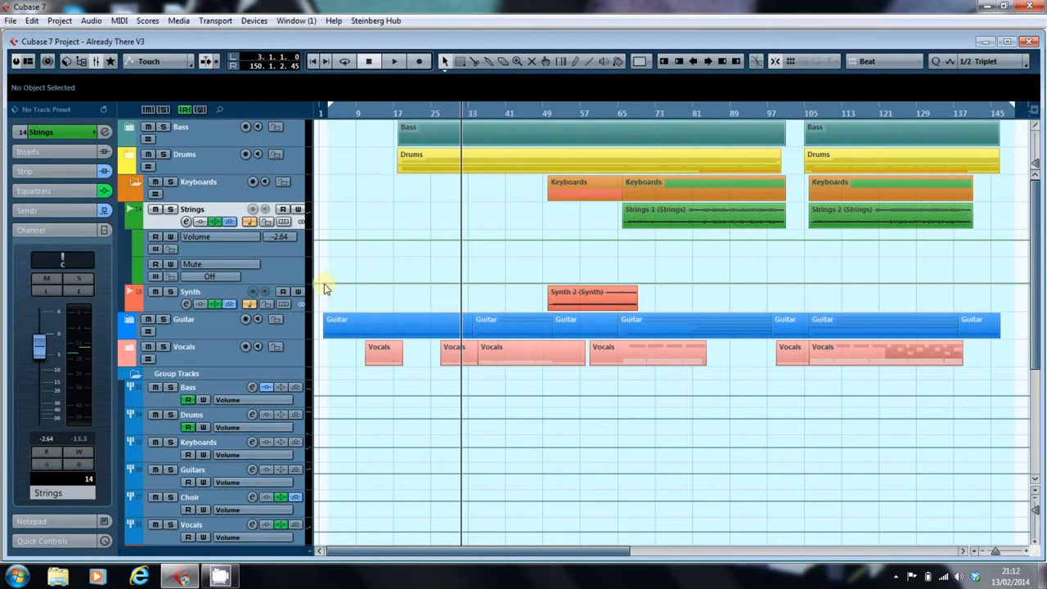
mouse_move(816, 276)
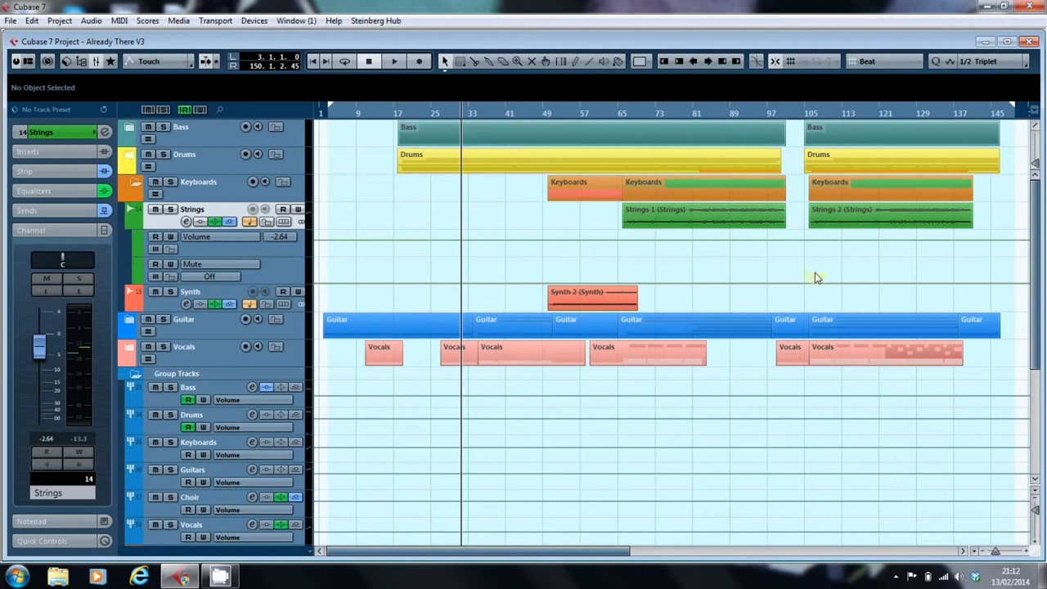
mouse_move(989, 274)
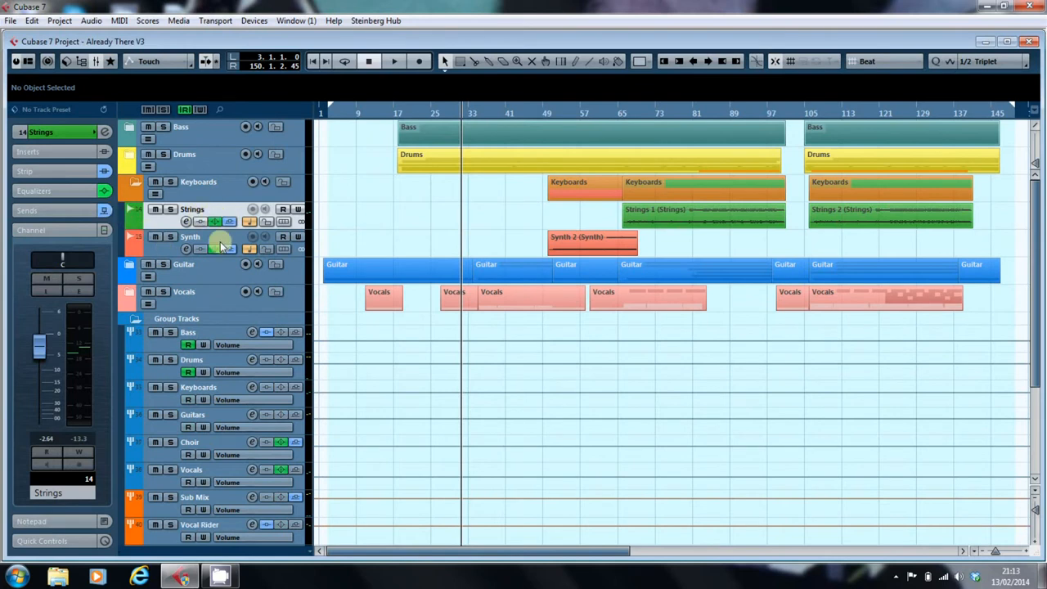
mouse_move(215, 327)
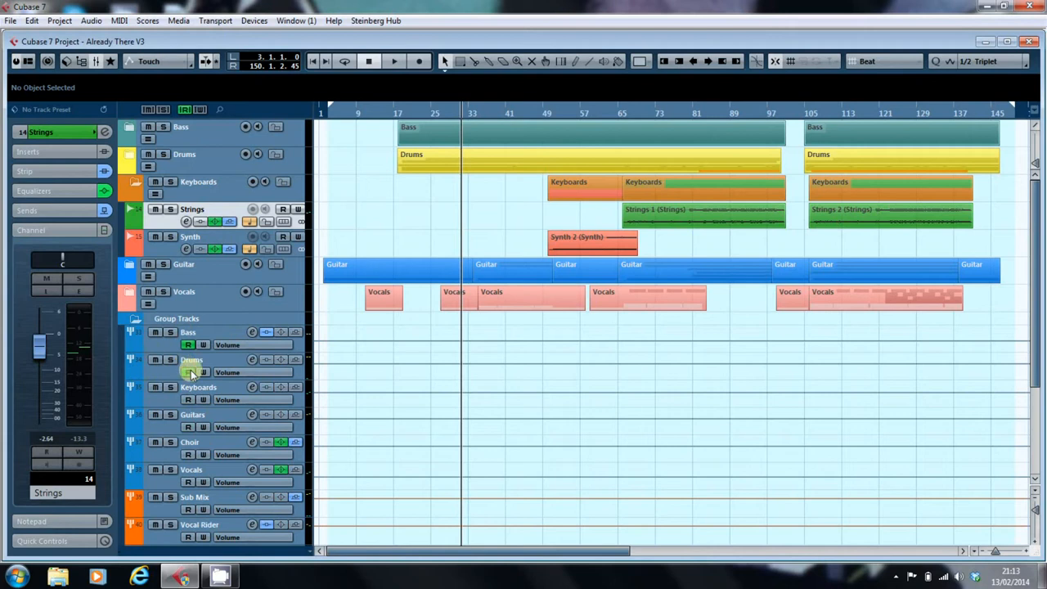
mouse_move(188, 373)
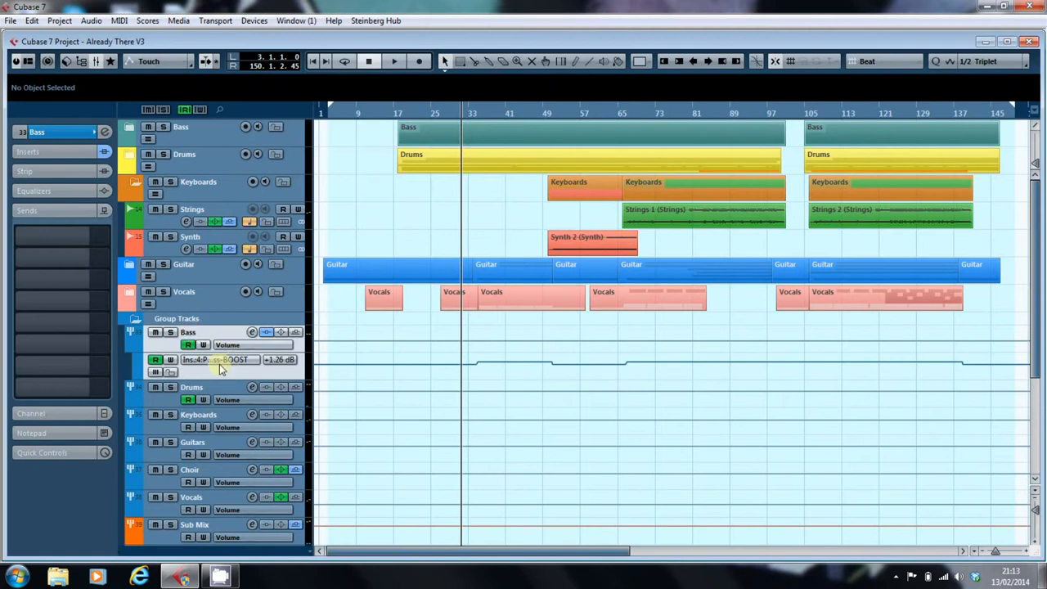
mouse_move(193, 368)
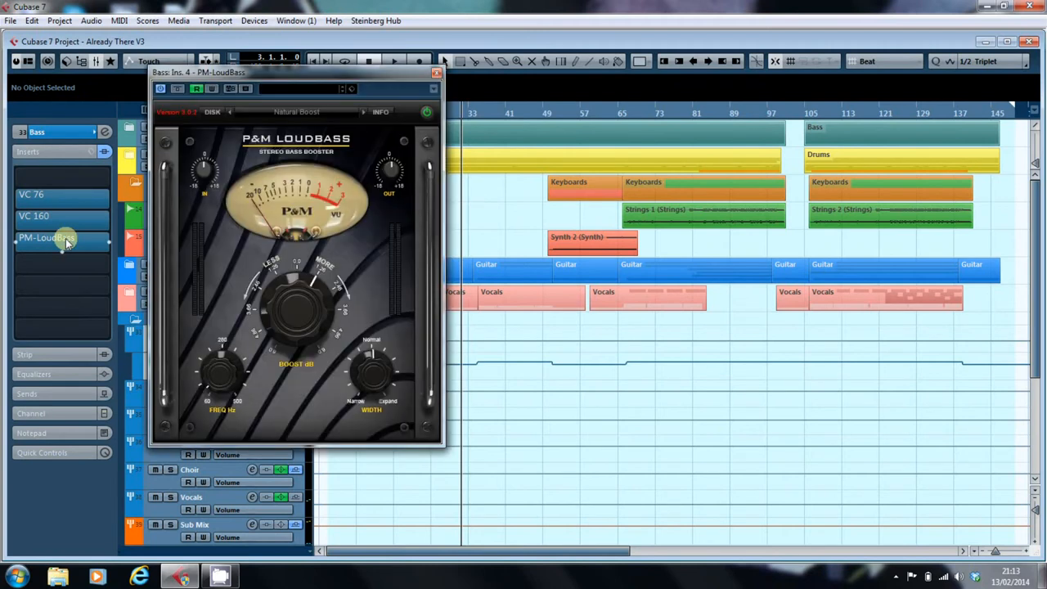
Move the LoudBass window aside, play and stop to watch its automated boost, then close it
left_click_drag(302, 72, 281, 80)
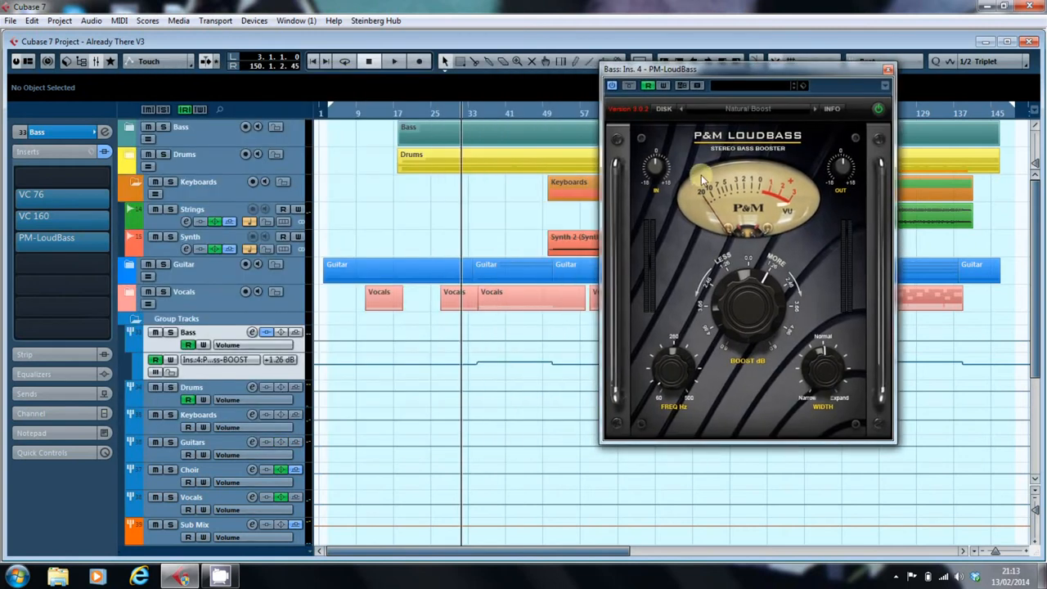
mouse_move(292, 366)
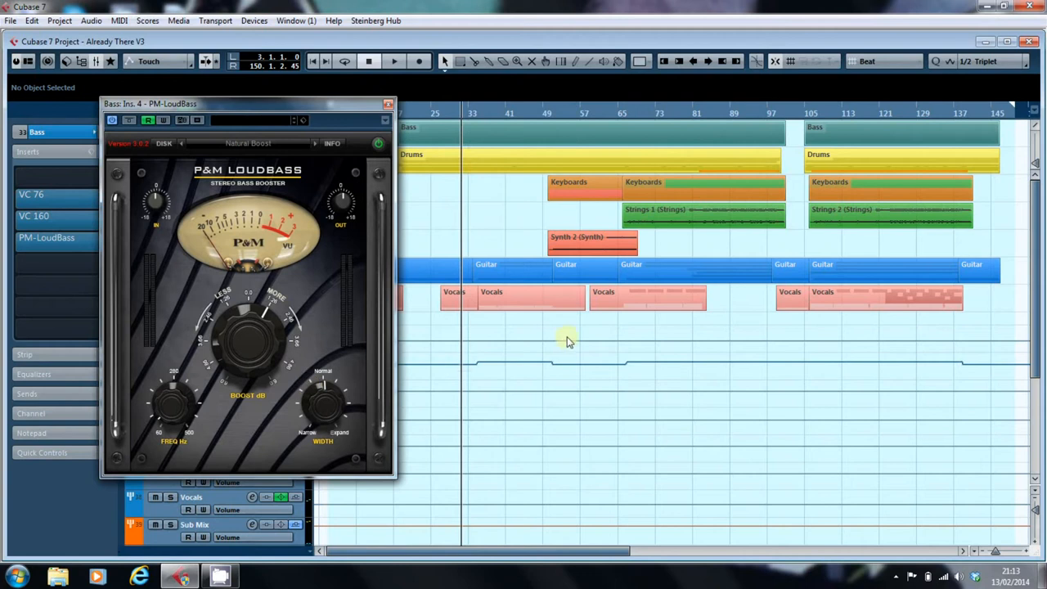
left_click(394, 60)
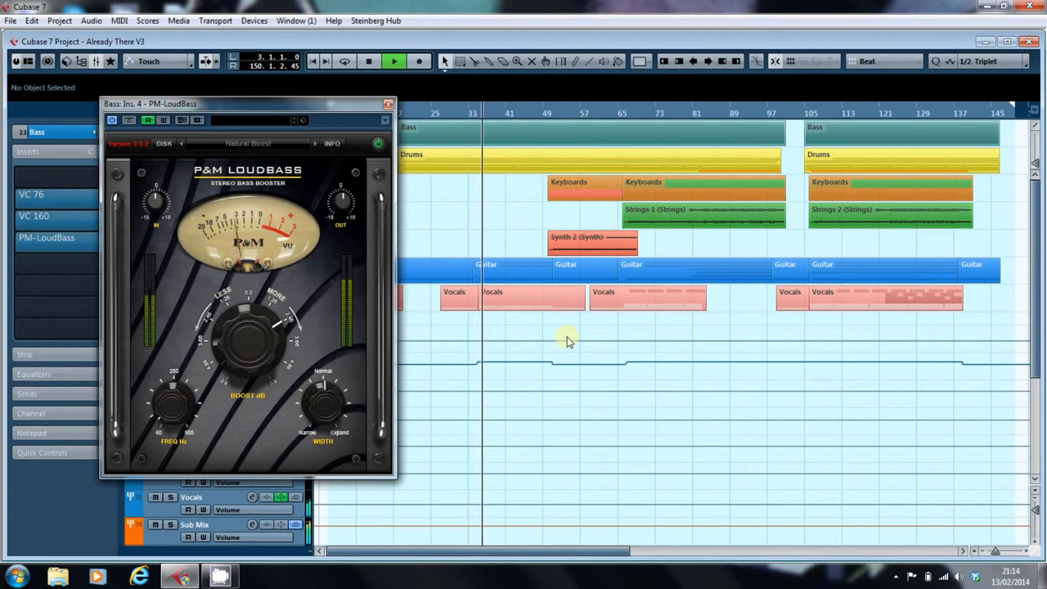
left_click(394, 60)
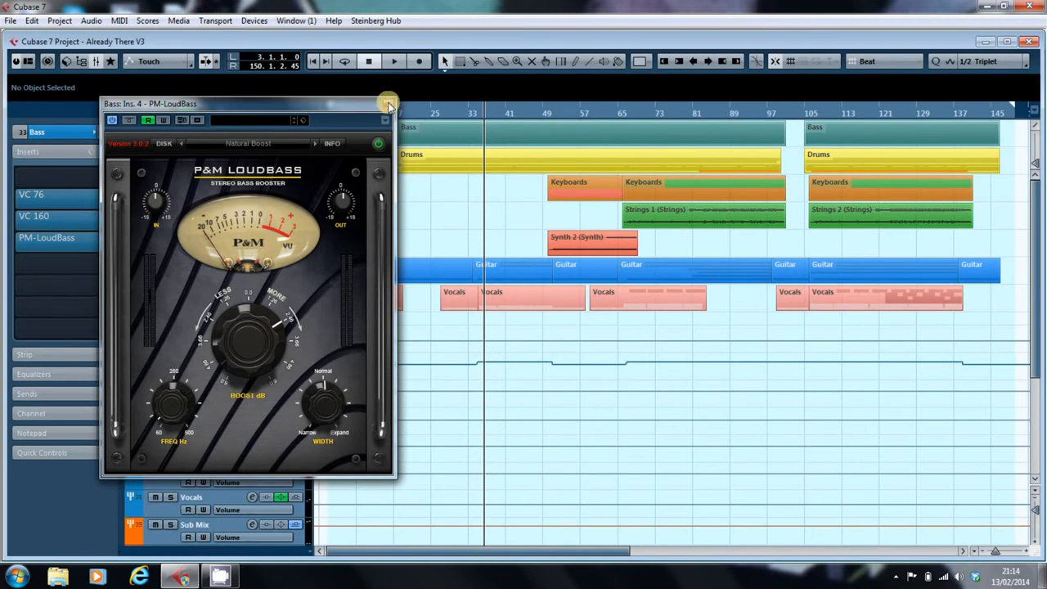
mouse_move(387, 104)
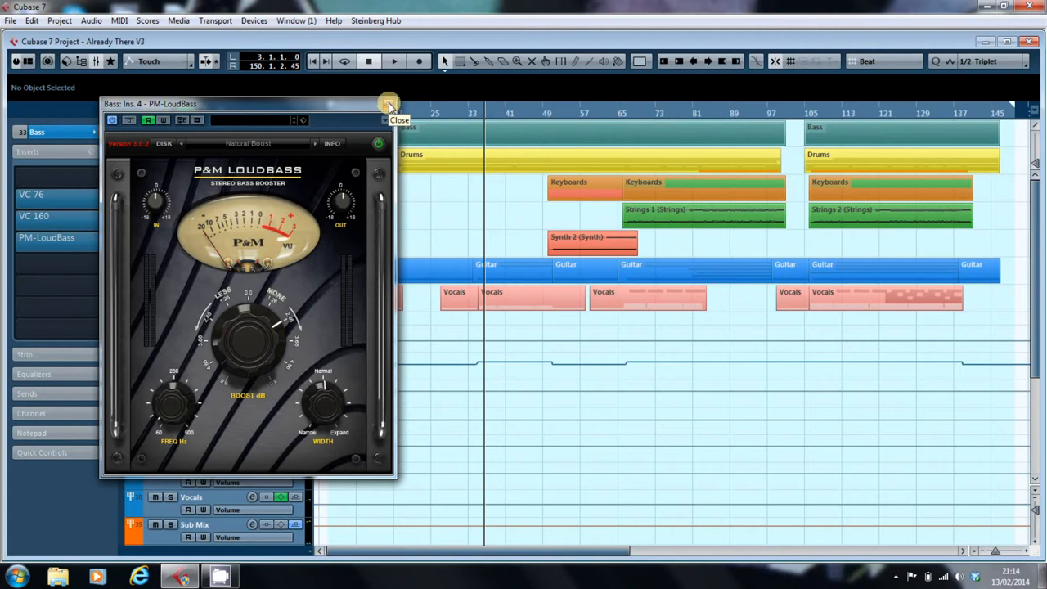
left_click(387, 105)
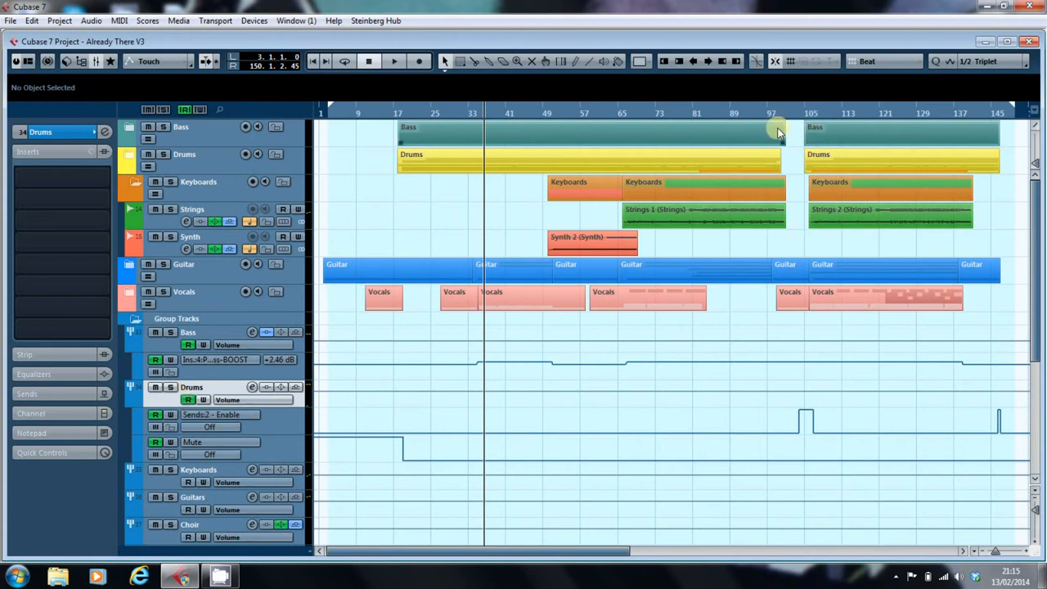
mouse_move(782, 124)
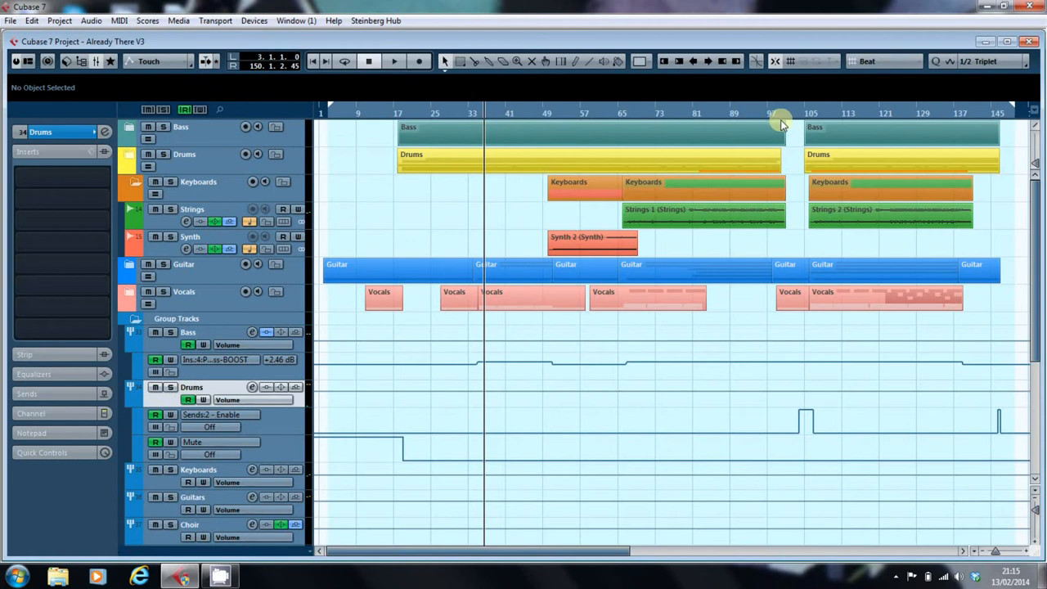
Set the project cursor to bar 97 on the ruler
left_click(789, 298)
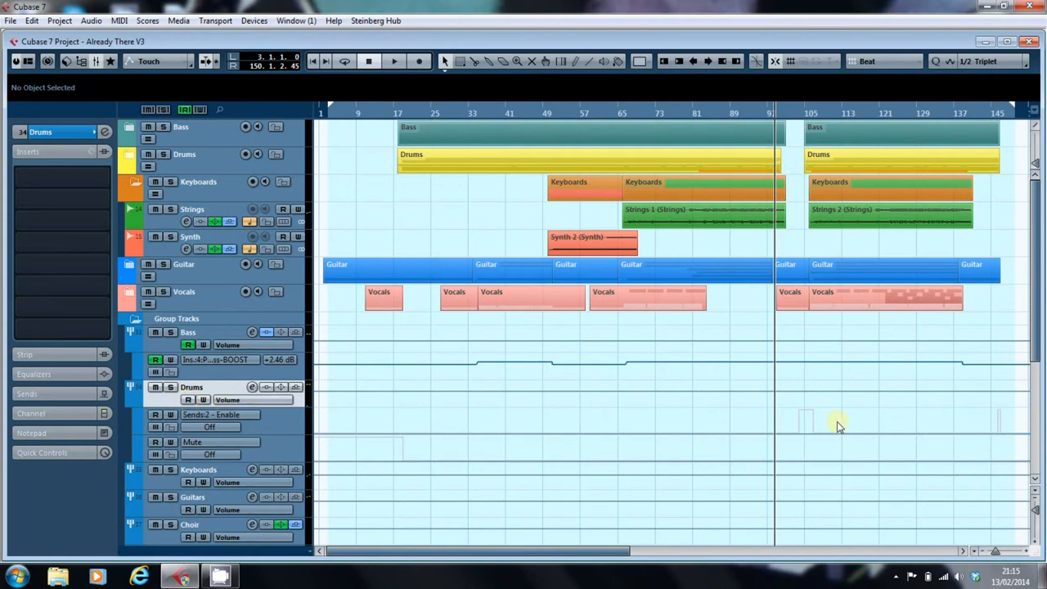
mouse_move(1006, 399)
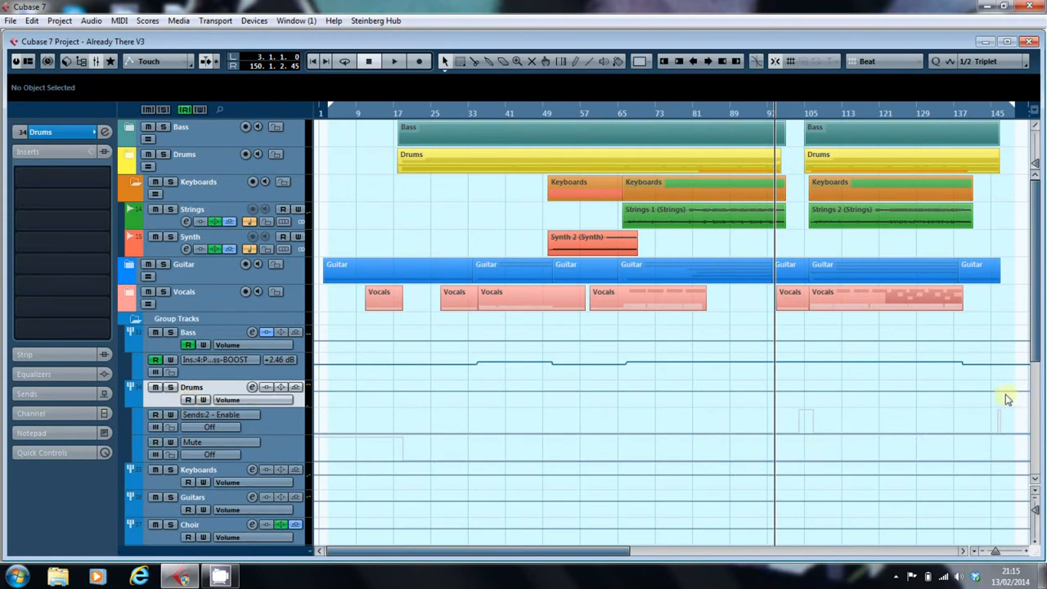
mouse_move(815, 389)
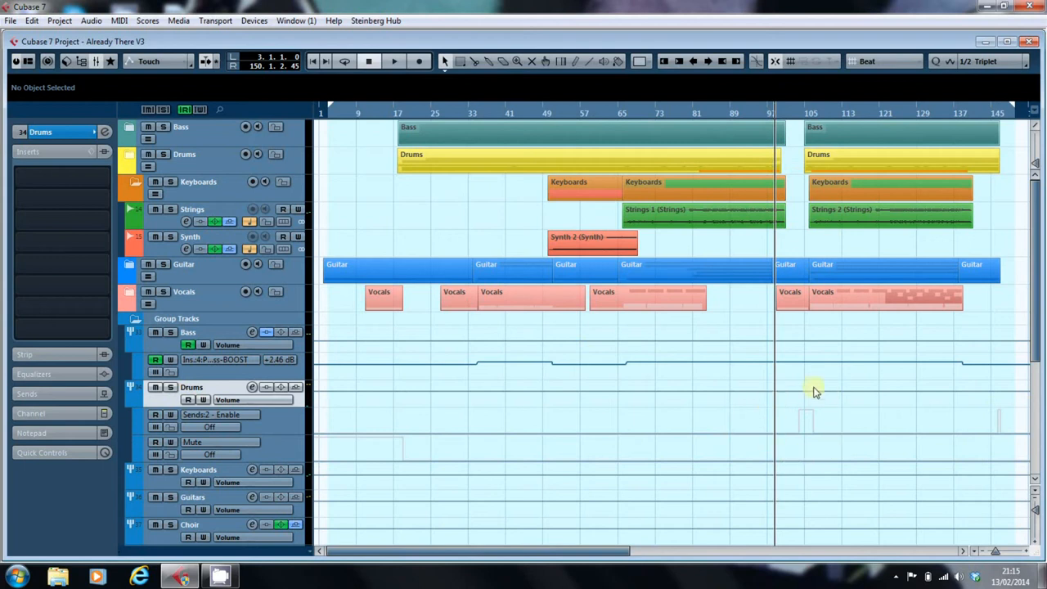
mouse_move(798, 442)
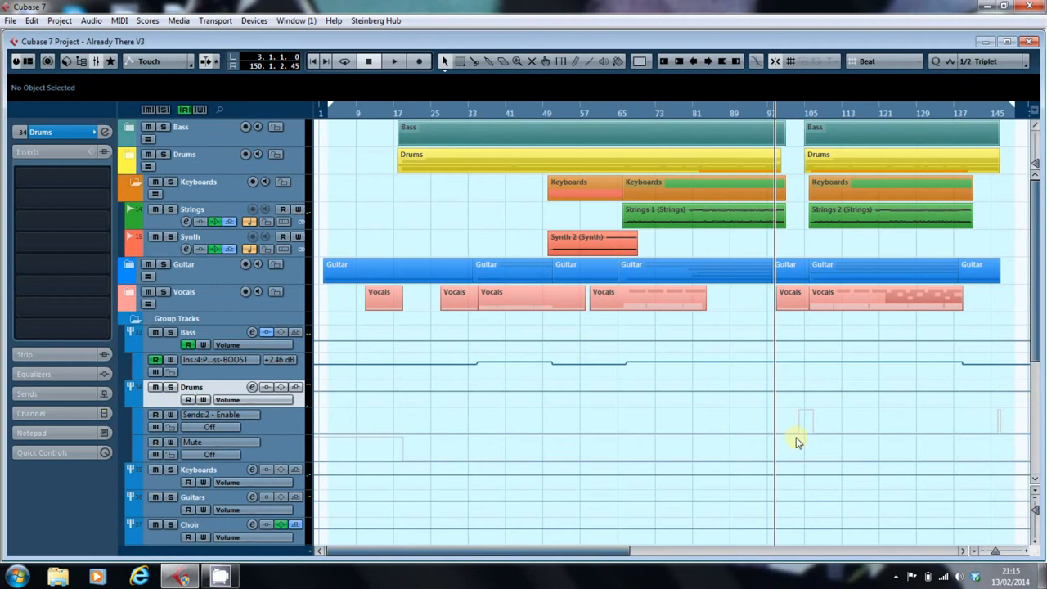
Play from bar 97 through the drum mute and Big Reverb send, stopping near bar 105
left_click(394, 61)
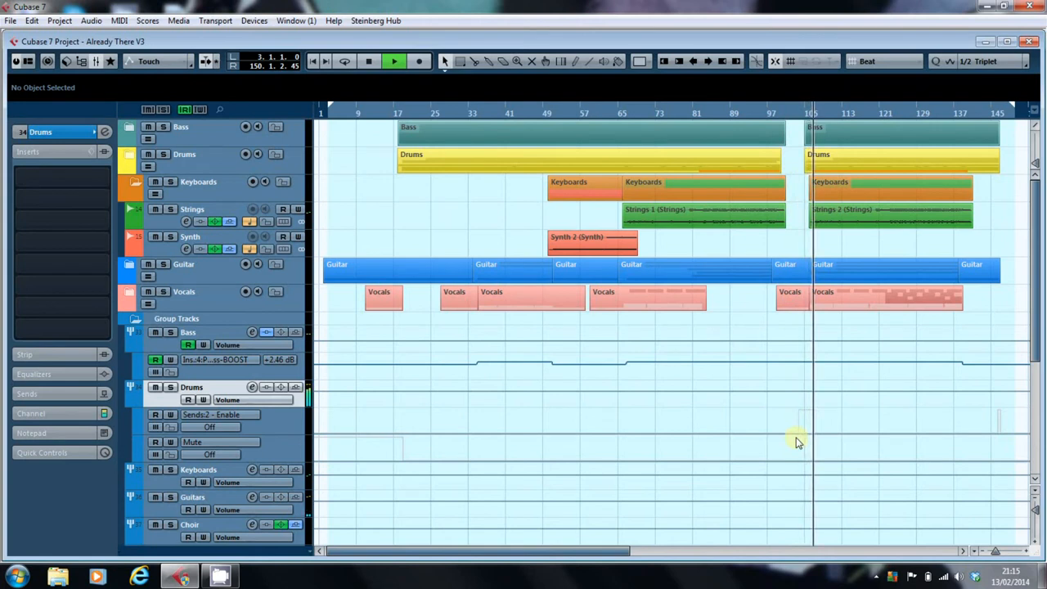
left_click(370, 62)
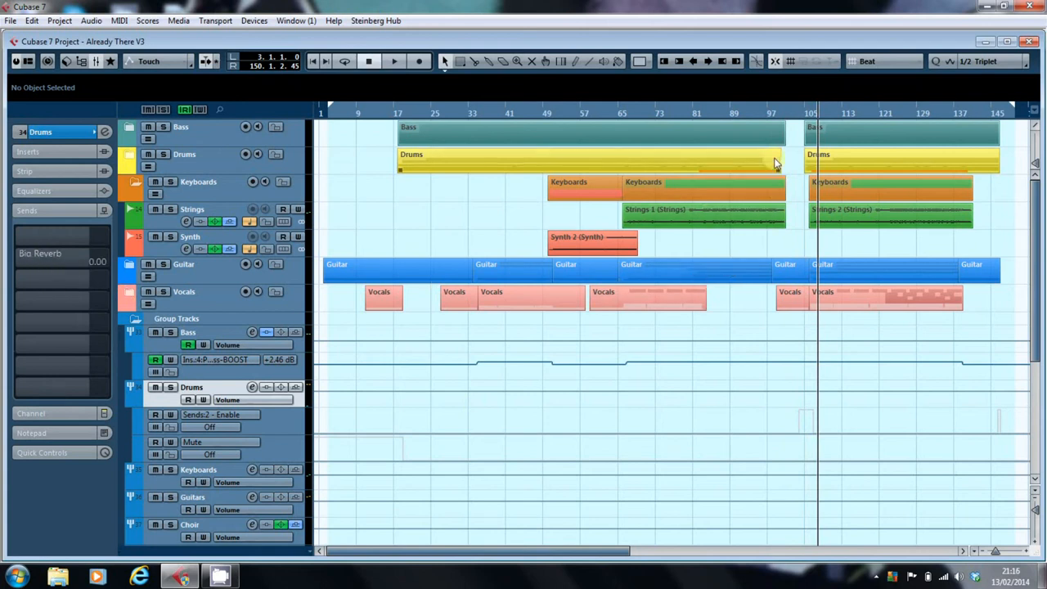
Return the cursor to bar 97 and play through the drum send bump toward the song's end
left_click(776, 113)
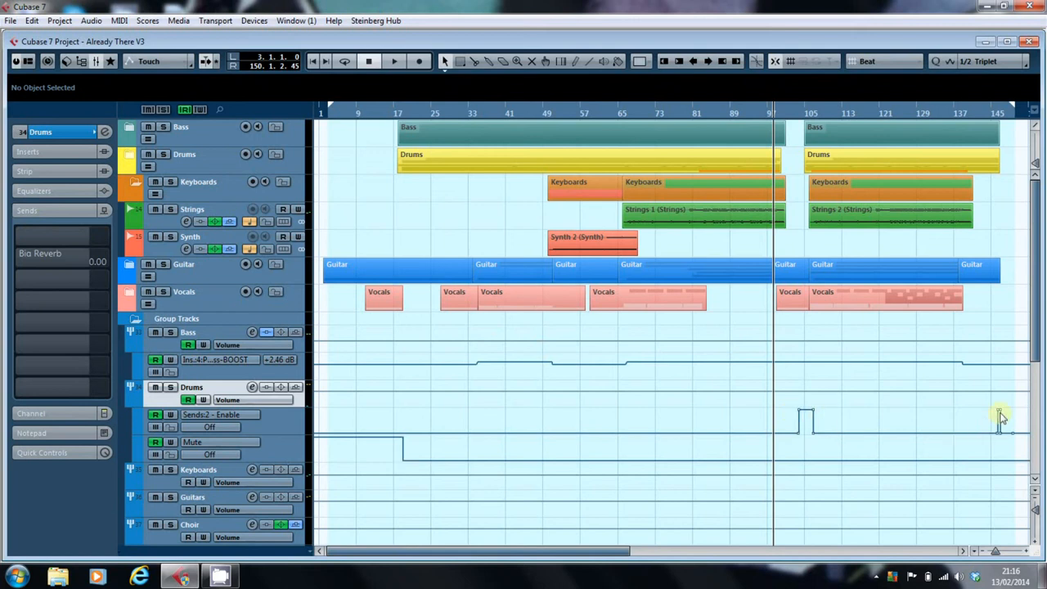
mouse_move(821, 438)
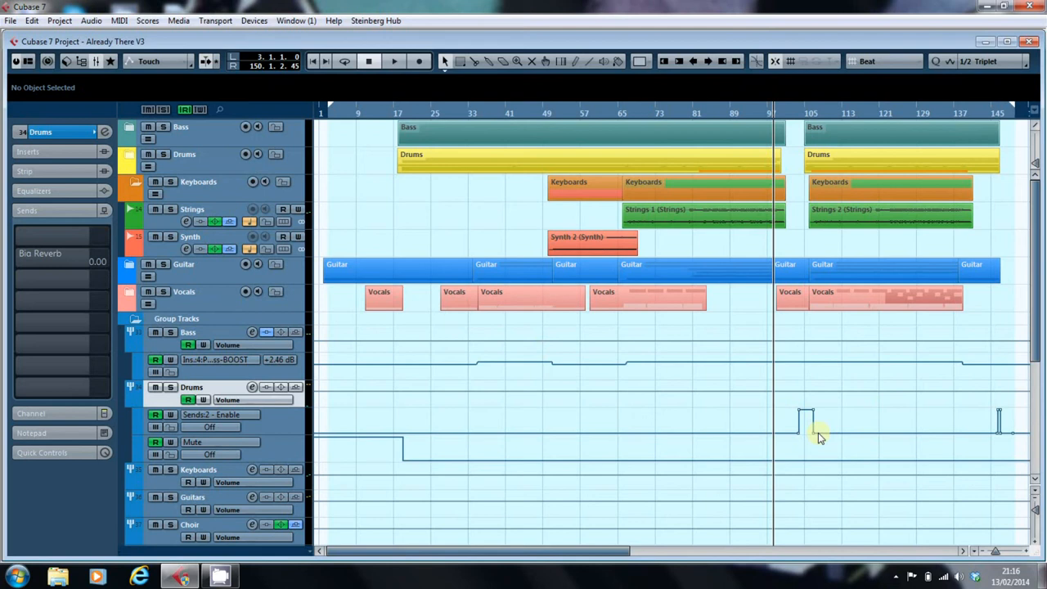
left_click(393, 61)
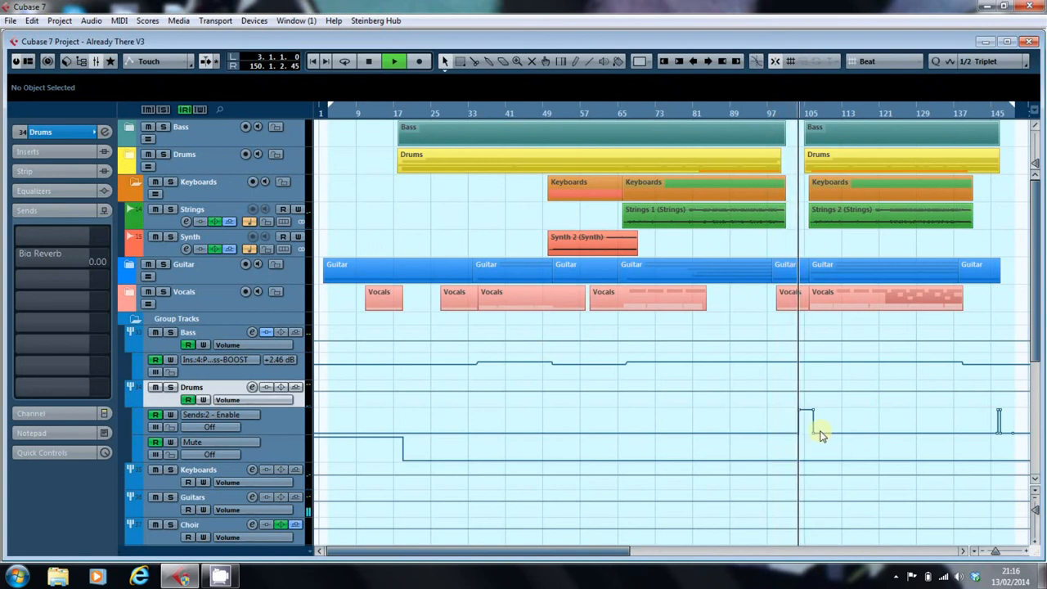
left_click(267, 414)
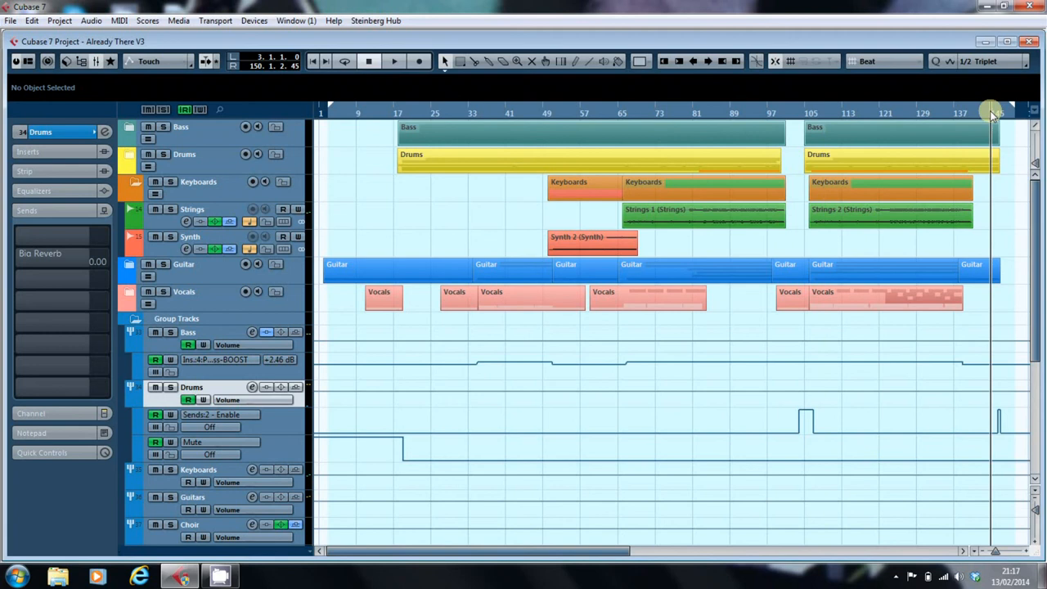
mouse_move(646, 393)
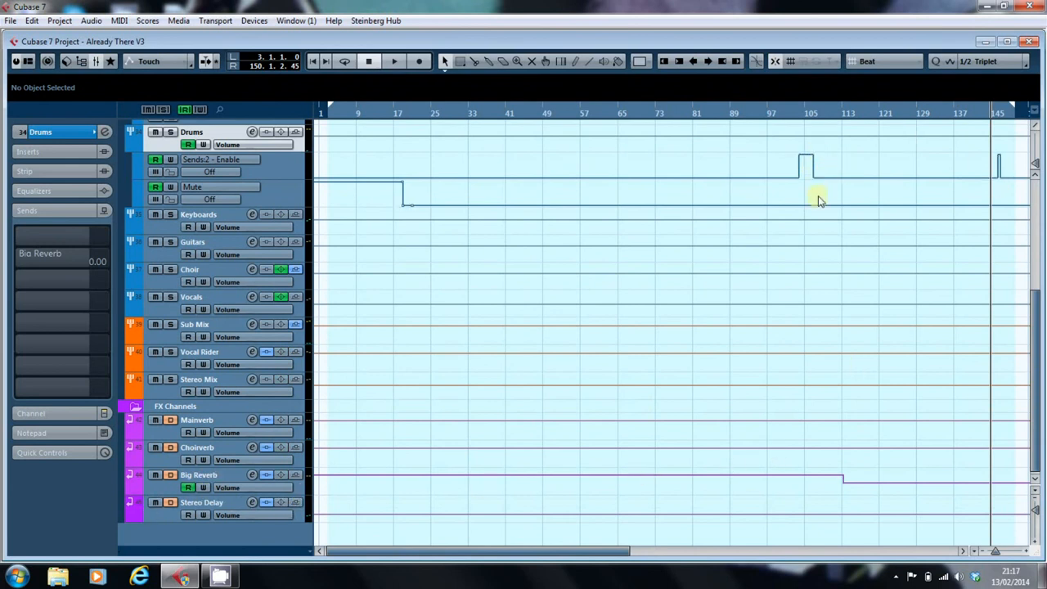
mouse_move(1014, 180)
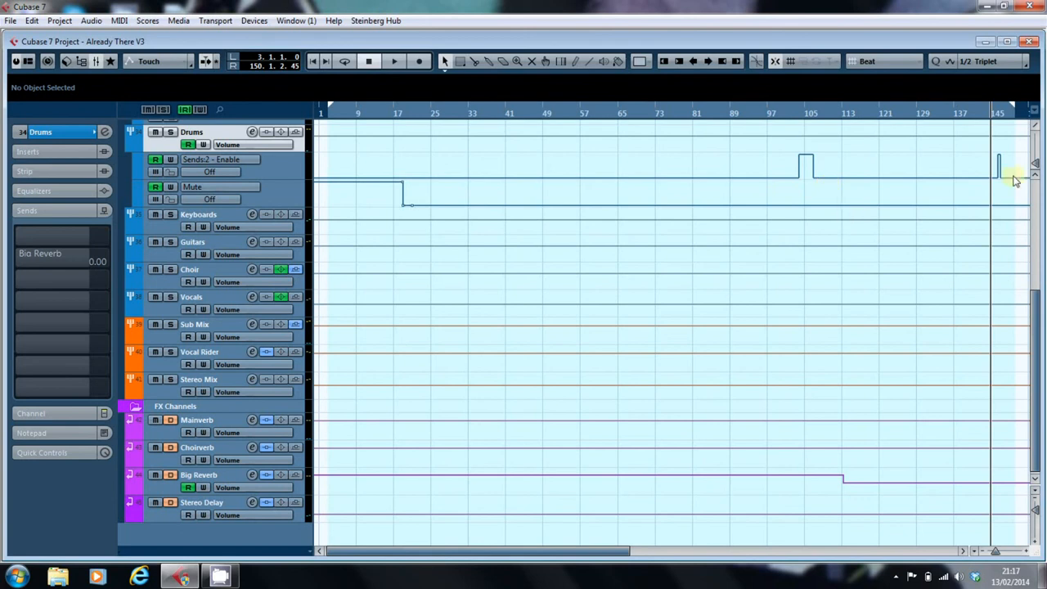
mouse_move(857, 517)
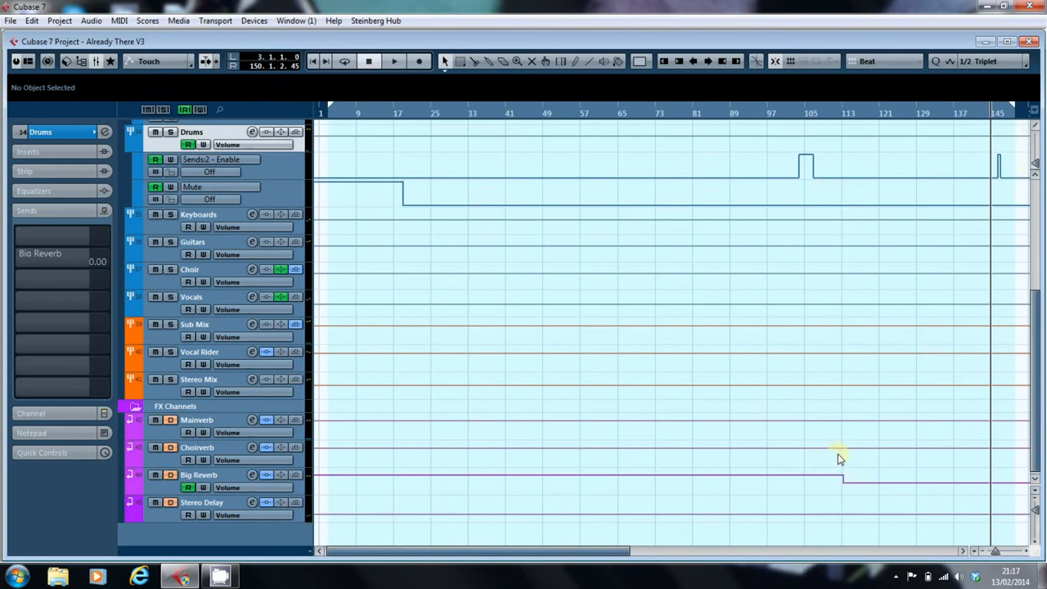
mouse_move(844, 451)
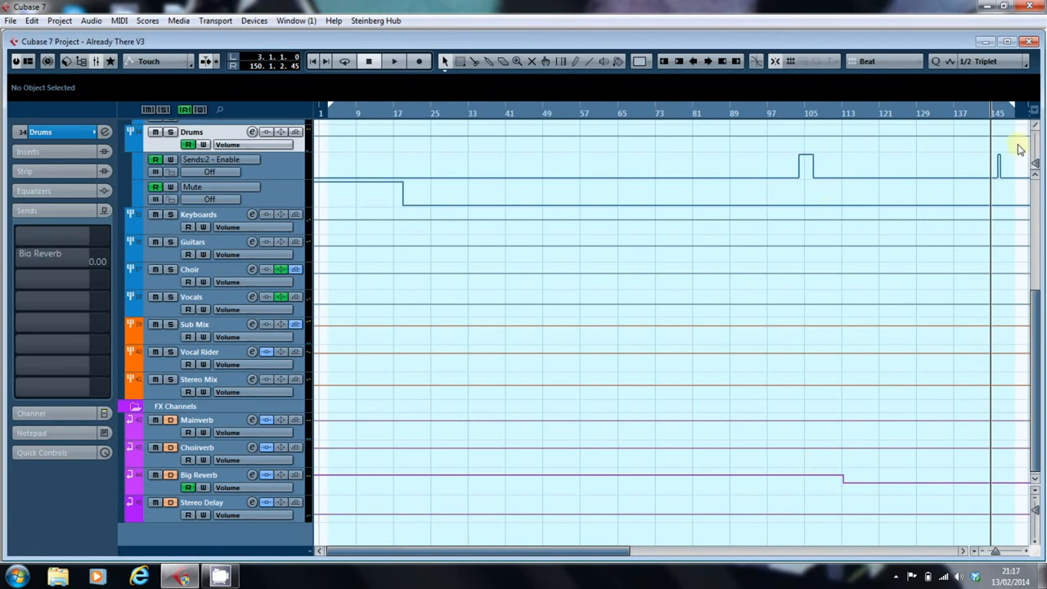
mouse_move(1001, 289)
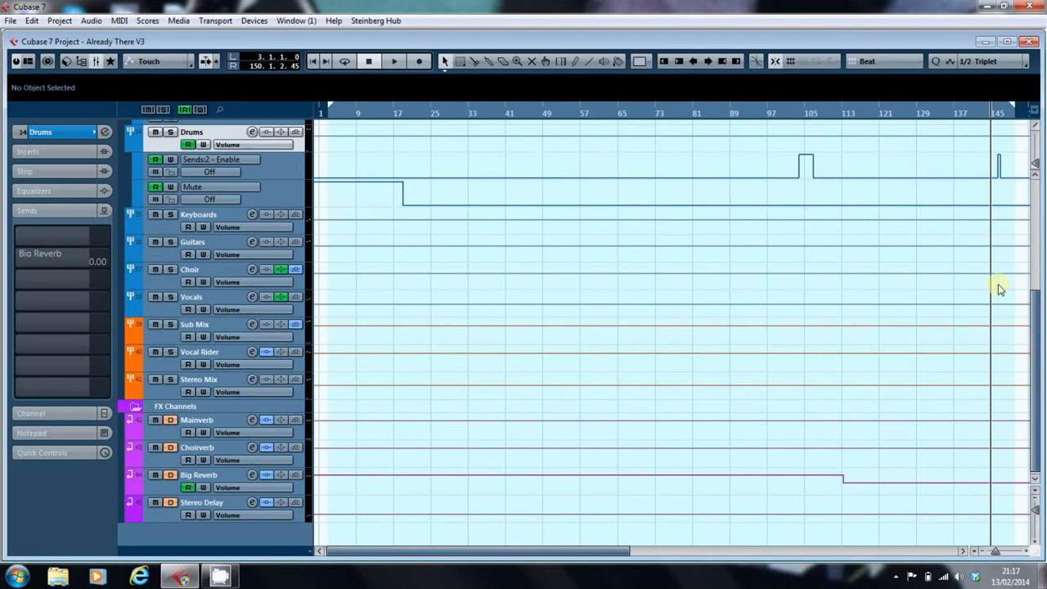
mouse_move(844, 494)
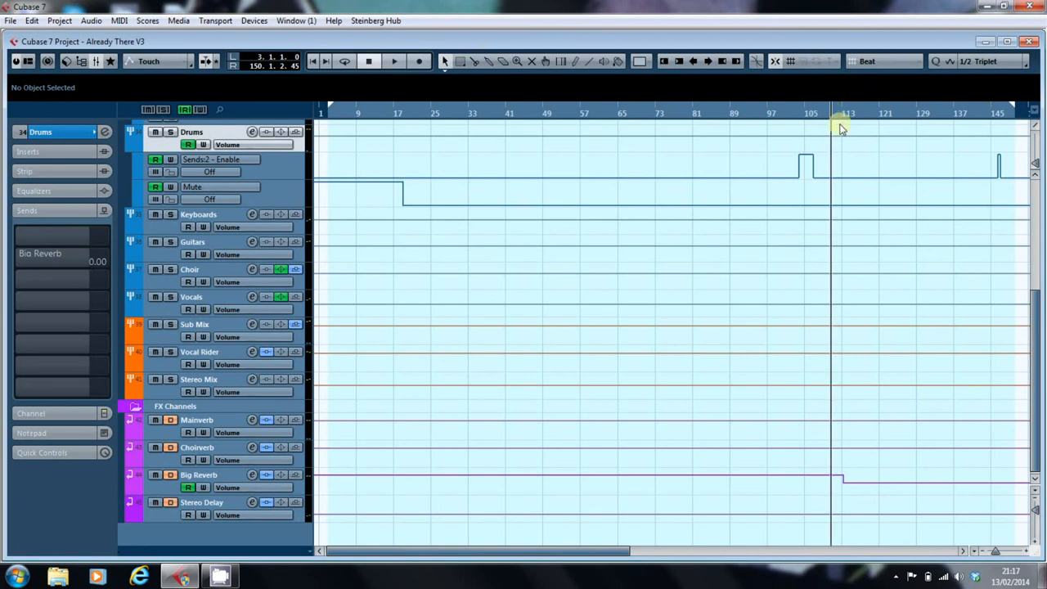
Set the project cursor just before bar 113 with the Big Reverb channel selected
left_click(199, 474)
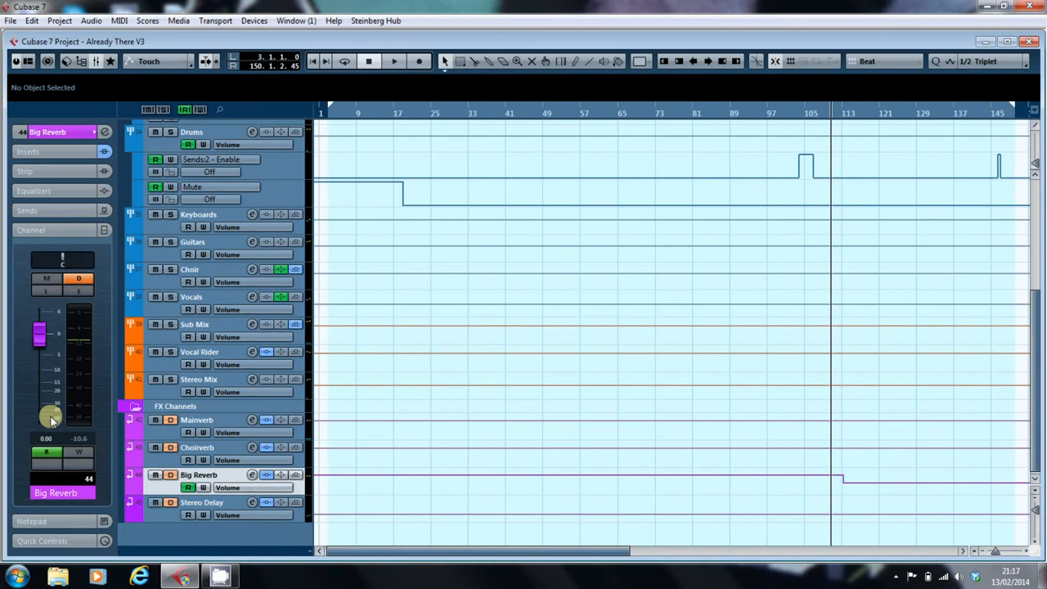
Play past bar 113 so the Big Reverb volume steps down with its automation
left_click(394, 60)
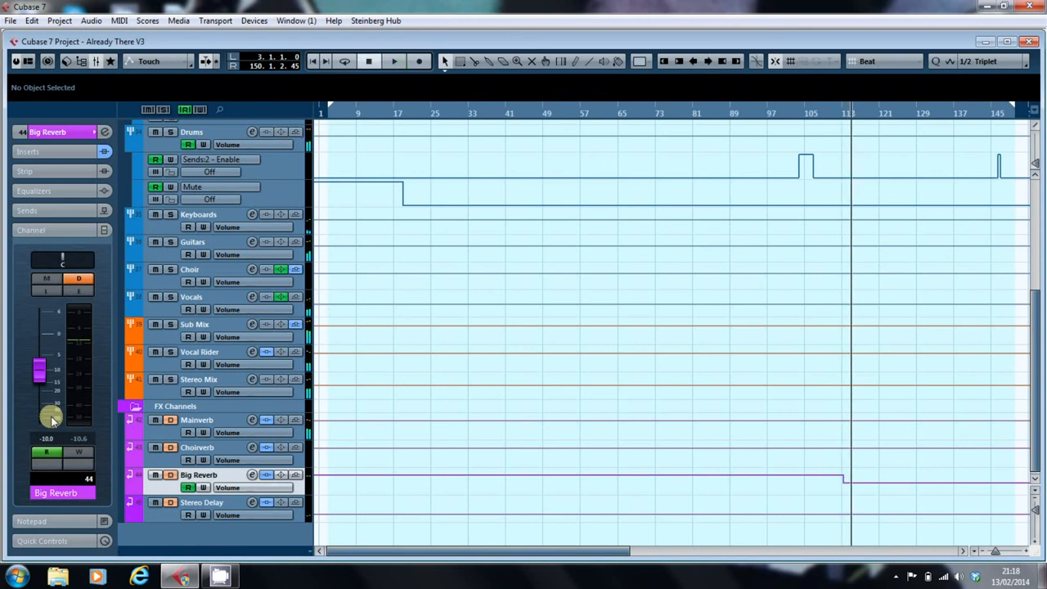
mouse_move(429, 259)
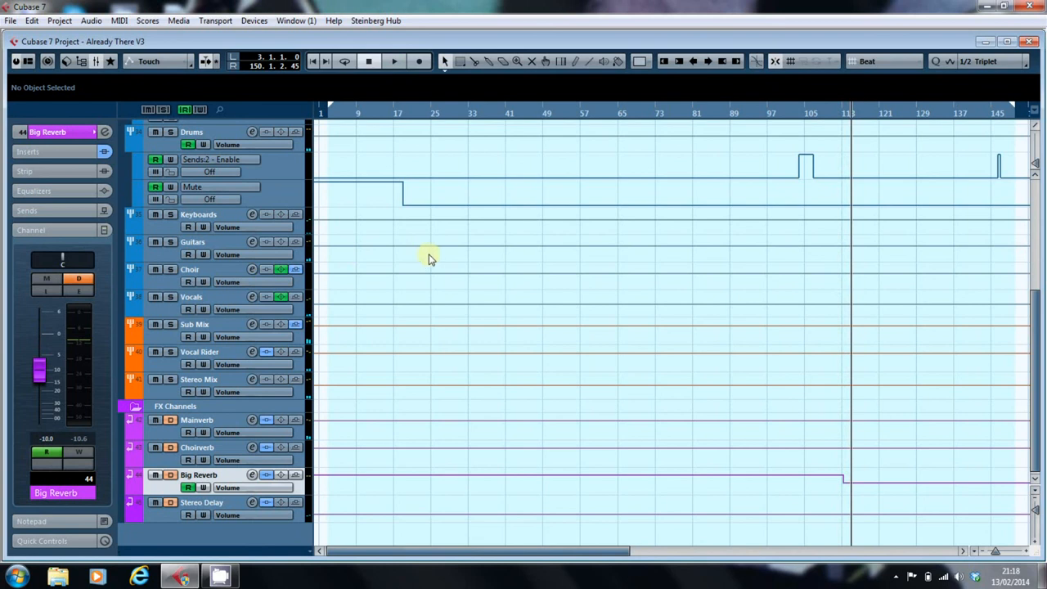
mouse_move(984, 111)
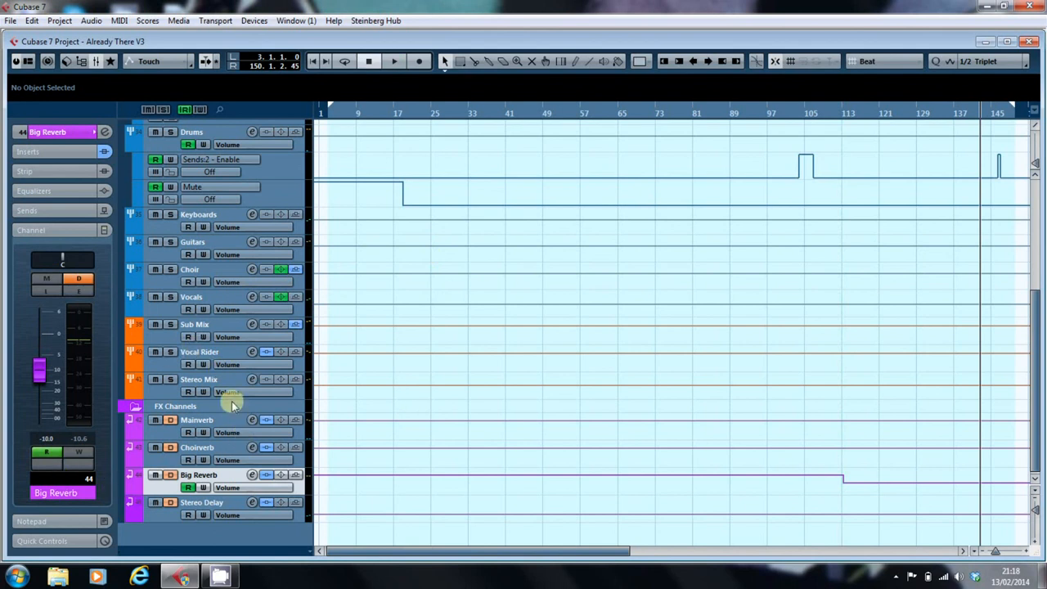
mouse_move(214, 260)
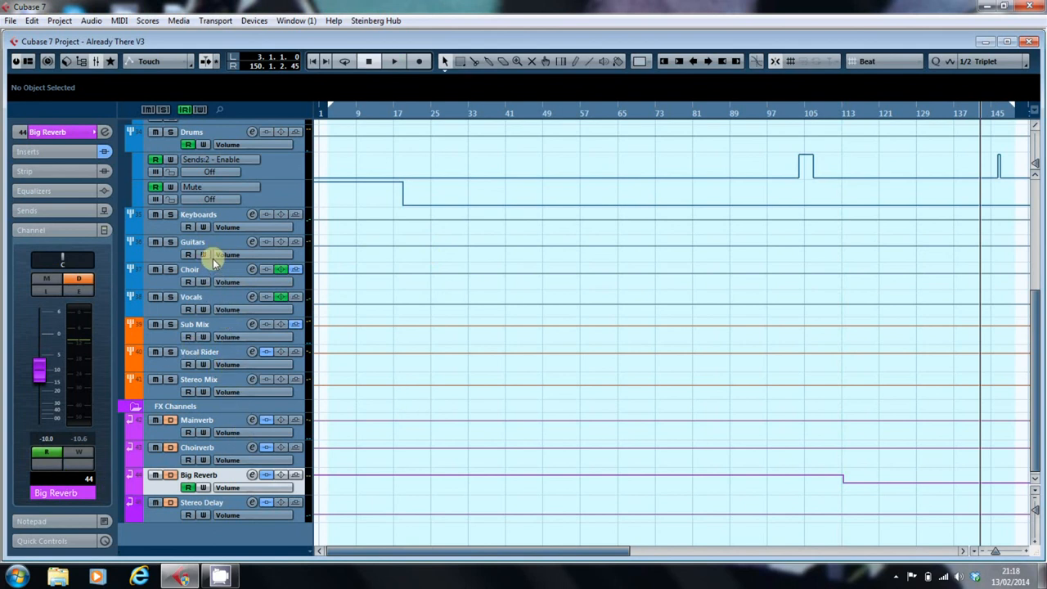
mouse_move(212, 134)
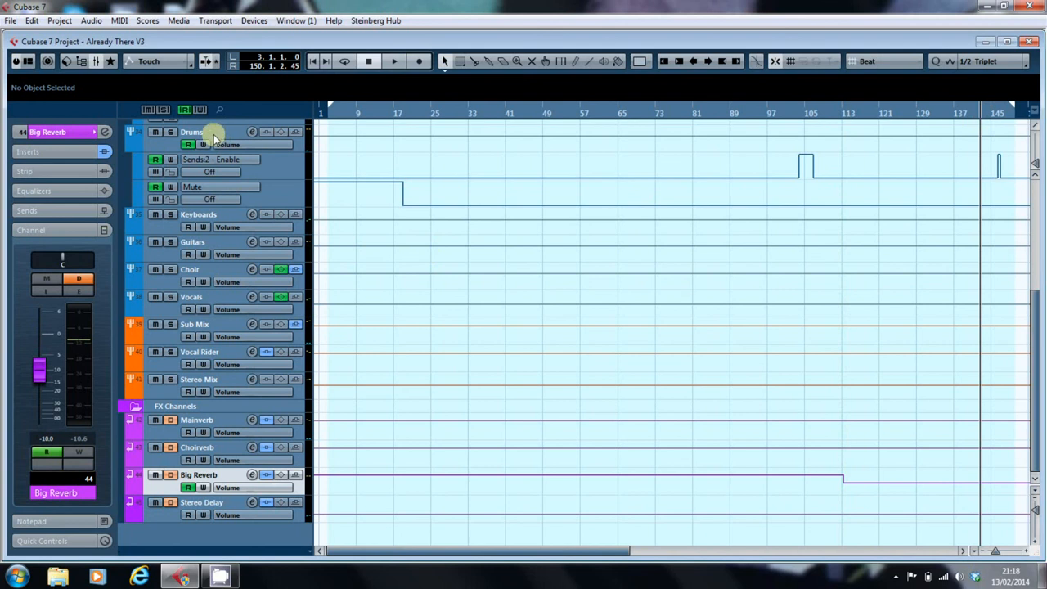
Select Drums, show its Big Reverb send, and play past the bar 145 send bump before stopping
left_click(190, 131)
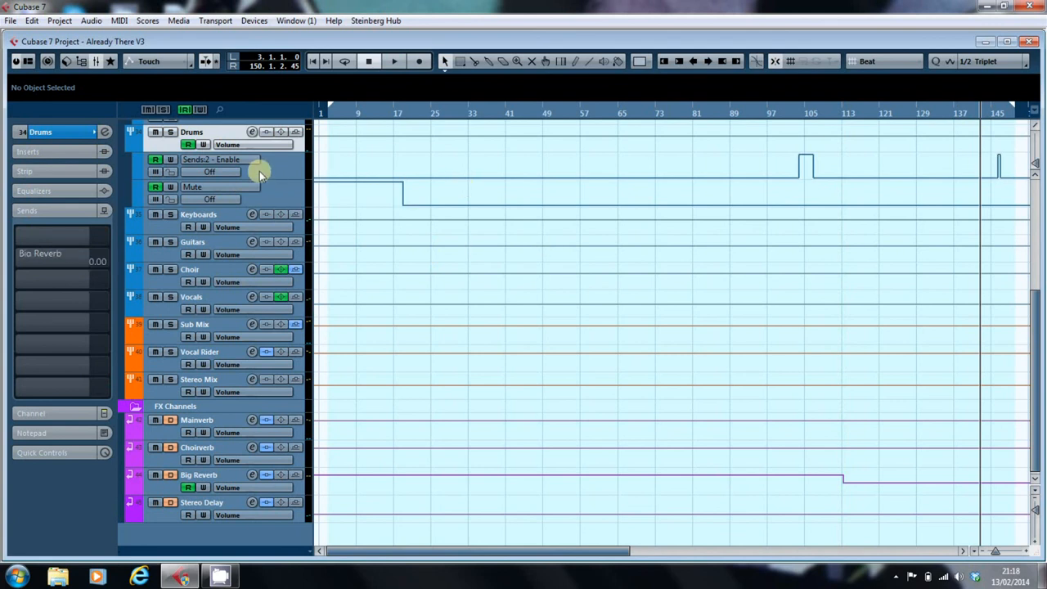
mouse_move(271, 174)
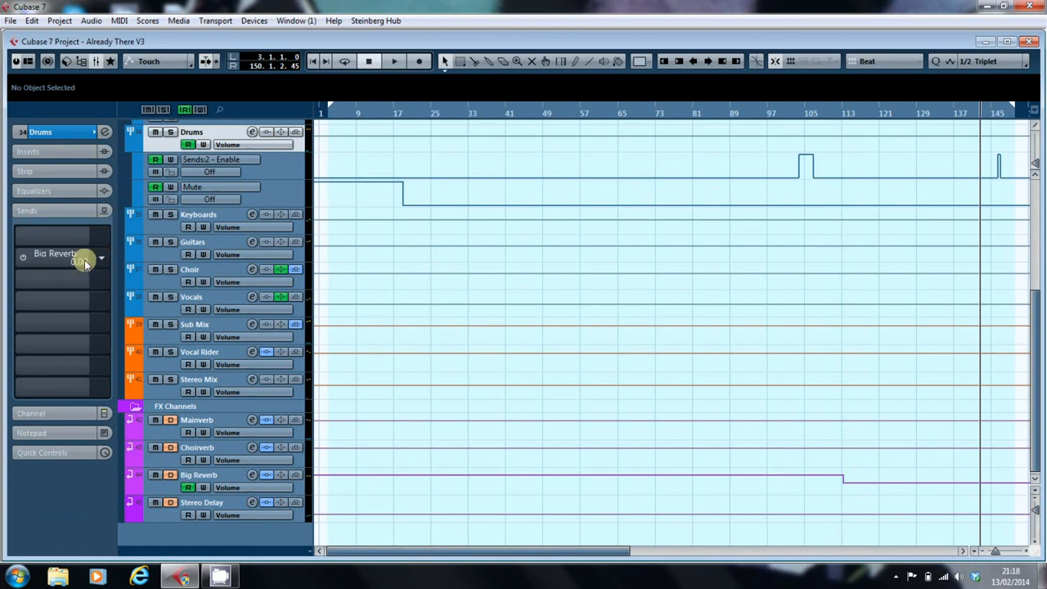
left_click(393, 61)
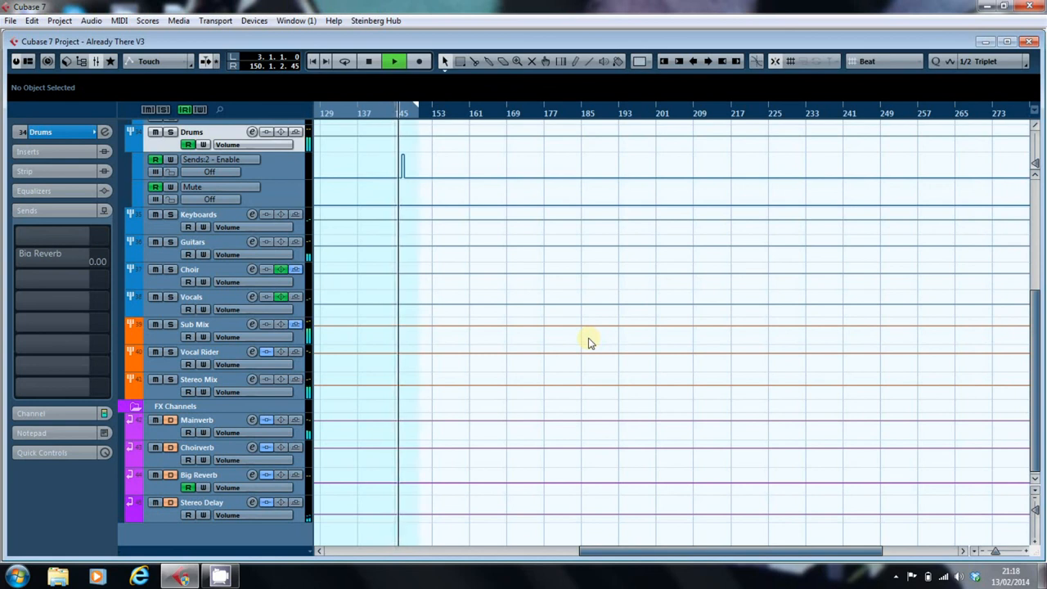
left_click(209, 172)
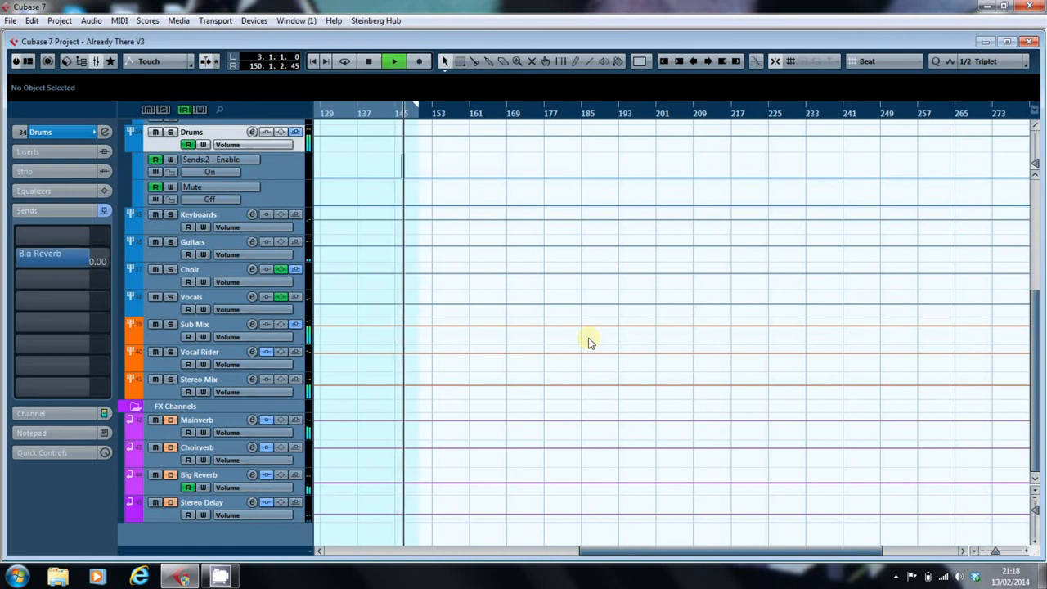
left_click(209, 172)
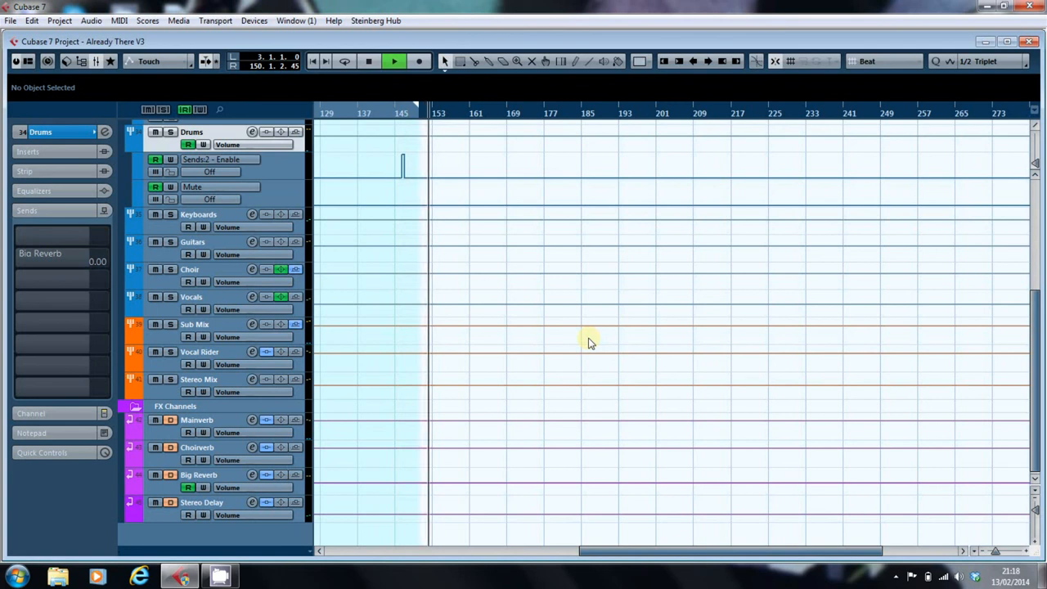
left_click(392, 61)
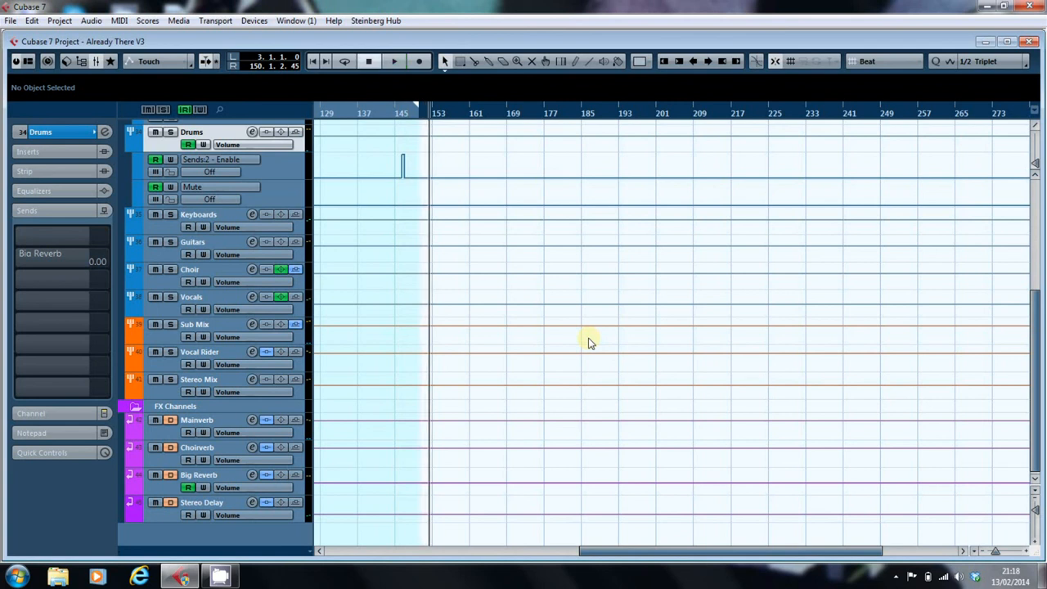